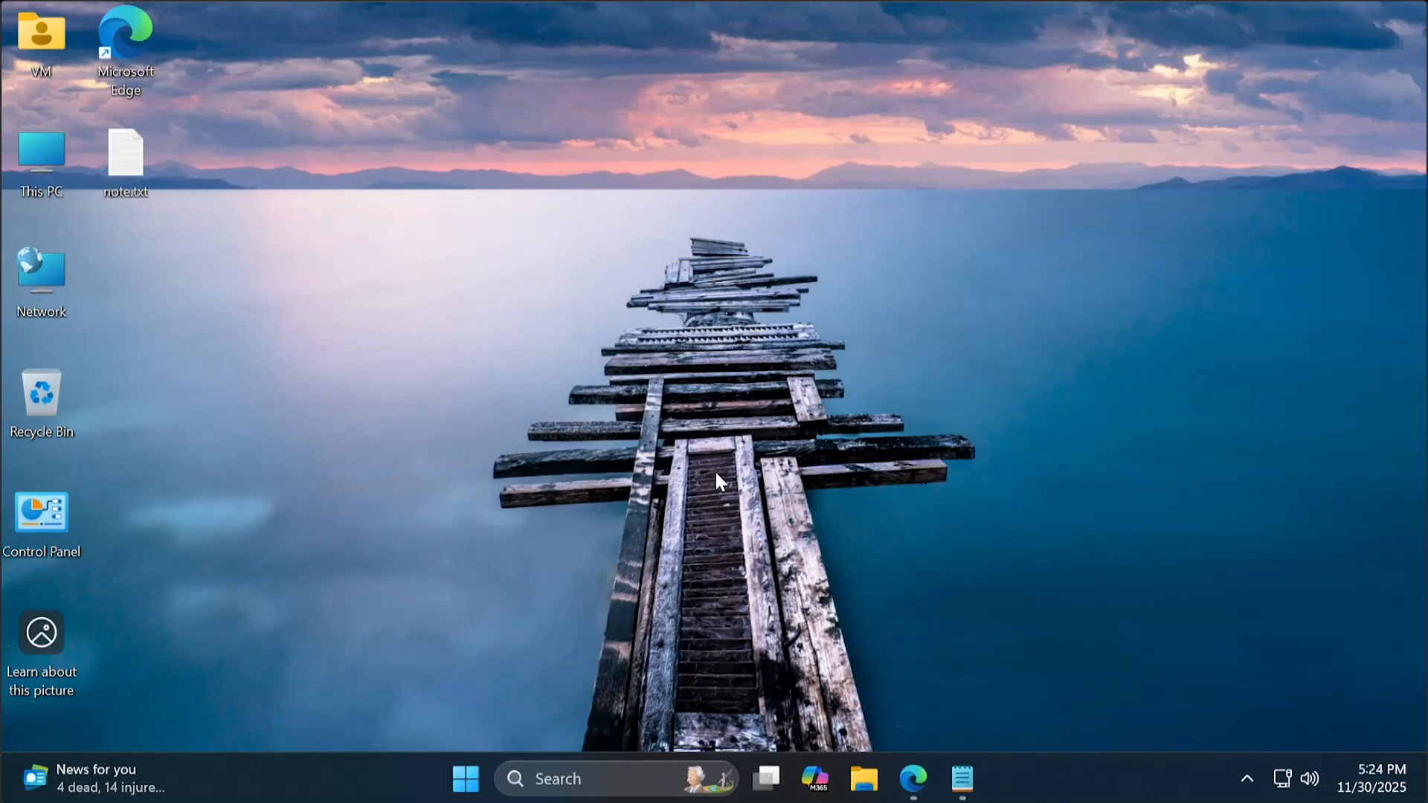
{"action": "mouse_move", "coordinate": [866, 596]}
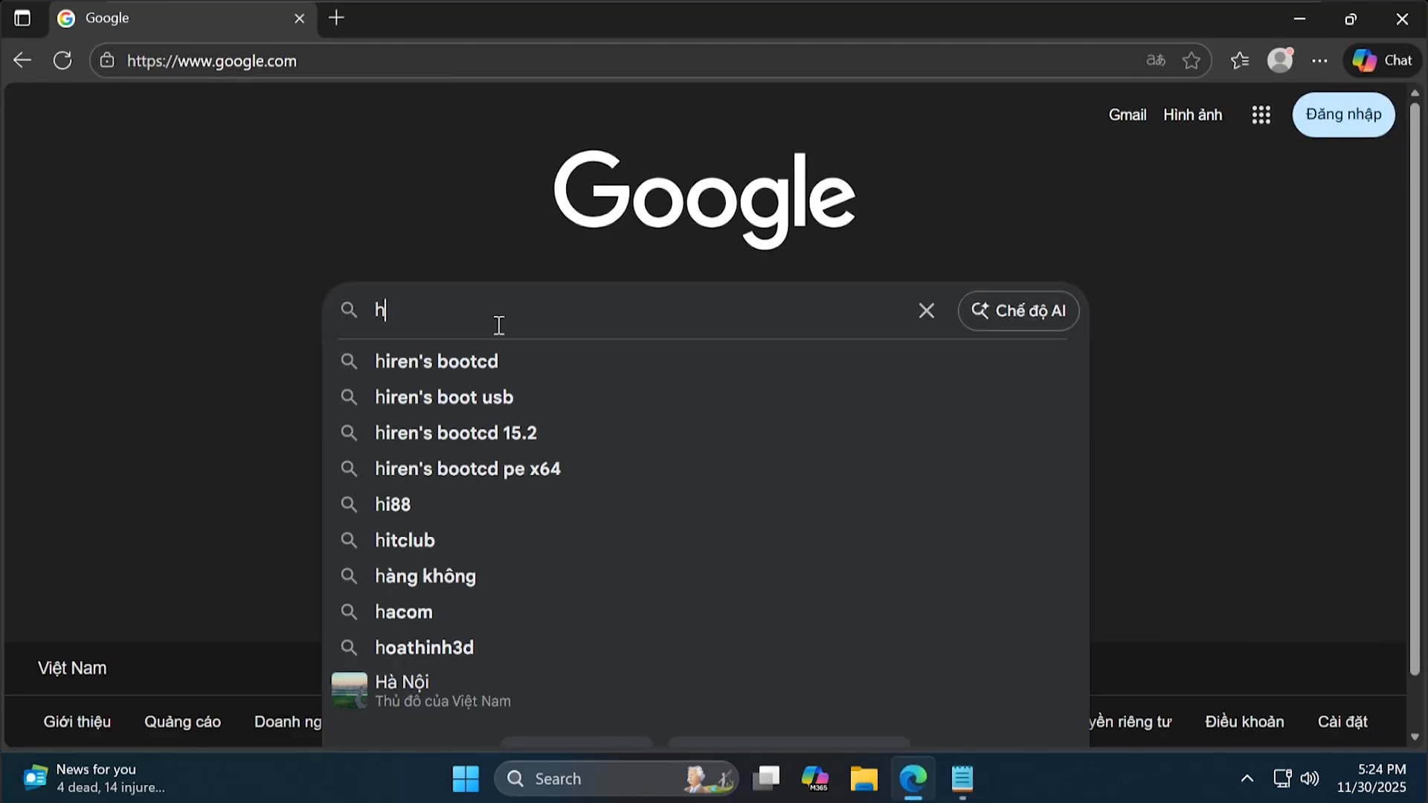
Search Google for hiren's bootcd, reach the PE download page and save HBCD_PE_x64.iso to Data (D:).
{"action": "type", "text": "iren's bootcd"}
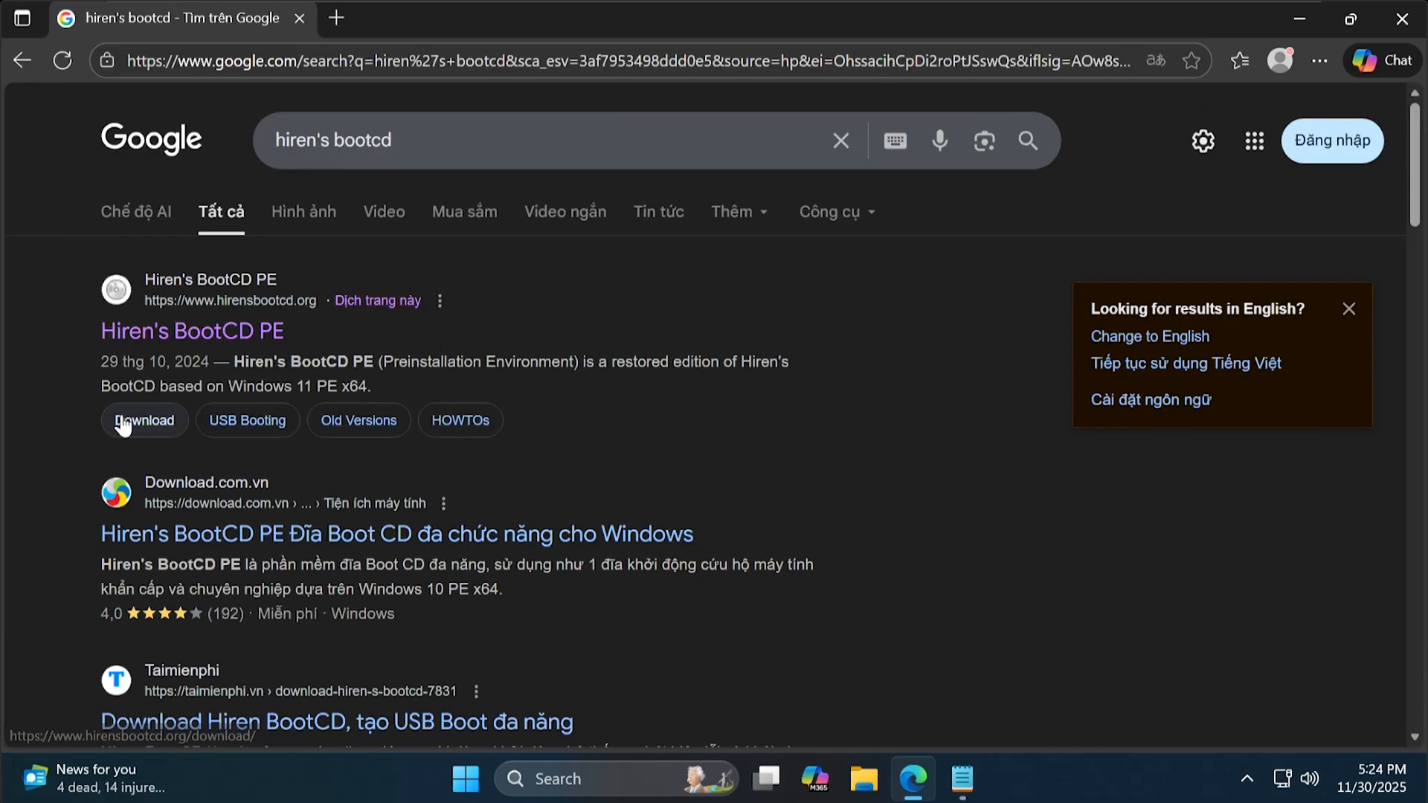
{"action": "left_click", "coordinate": [144, 420]}
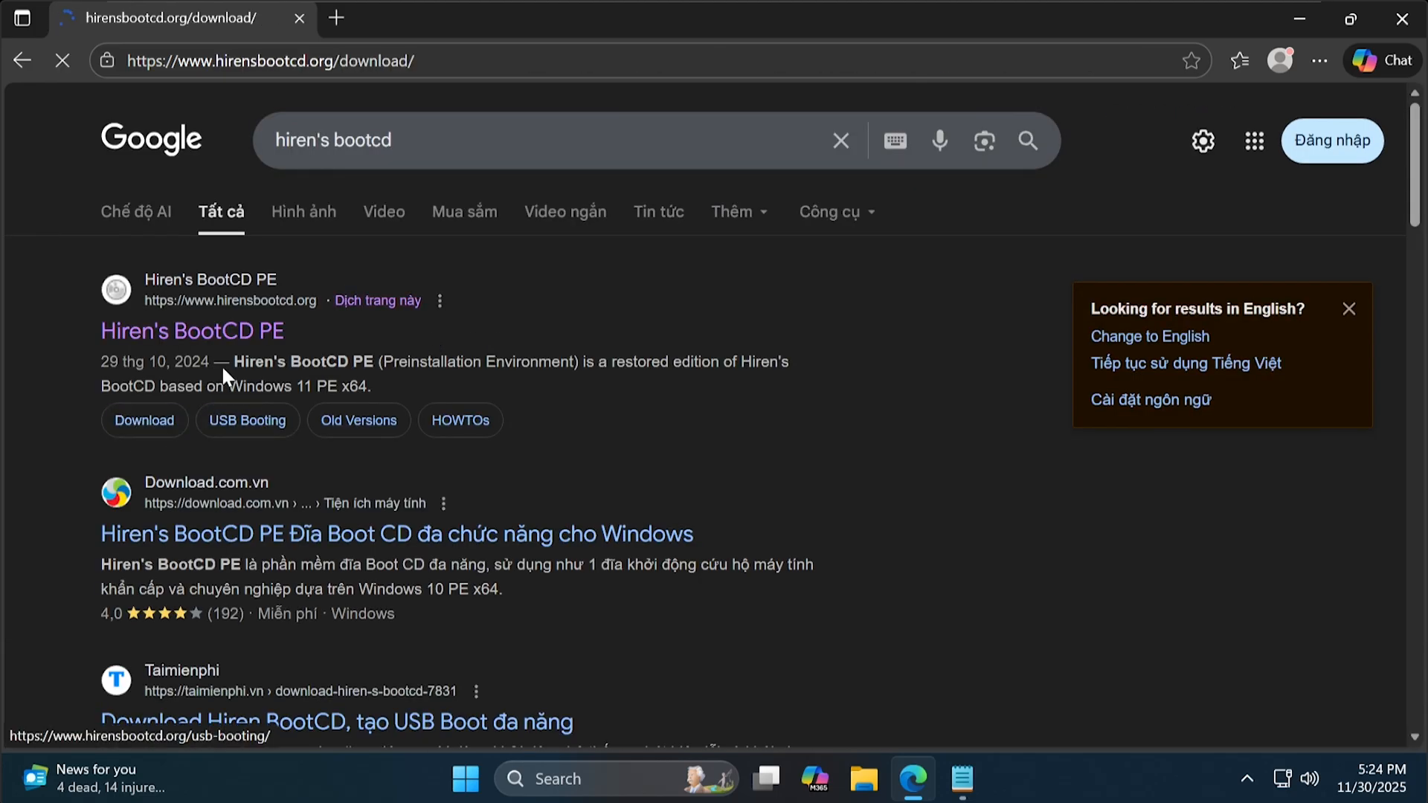
{"action": "left_click", "coordinate": [192, 330]}
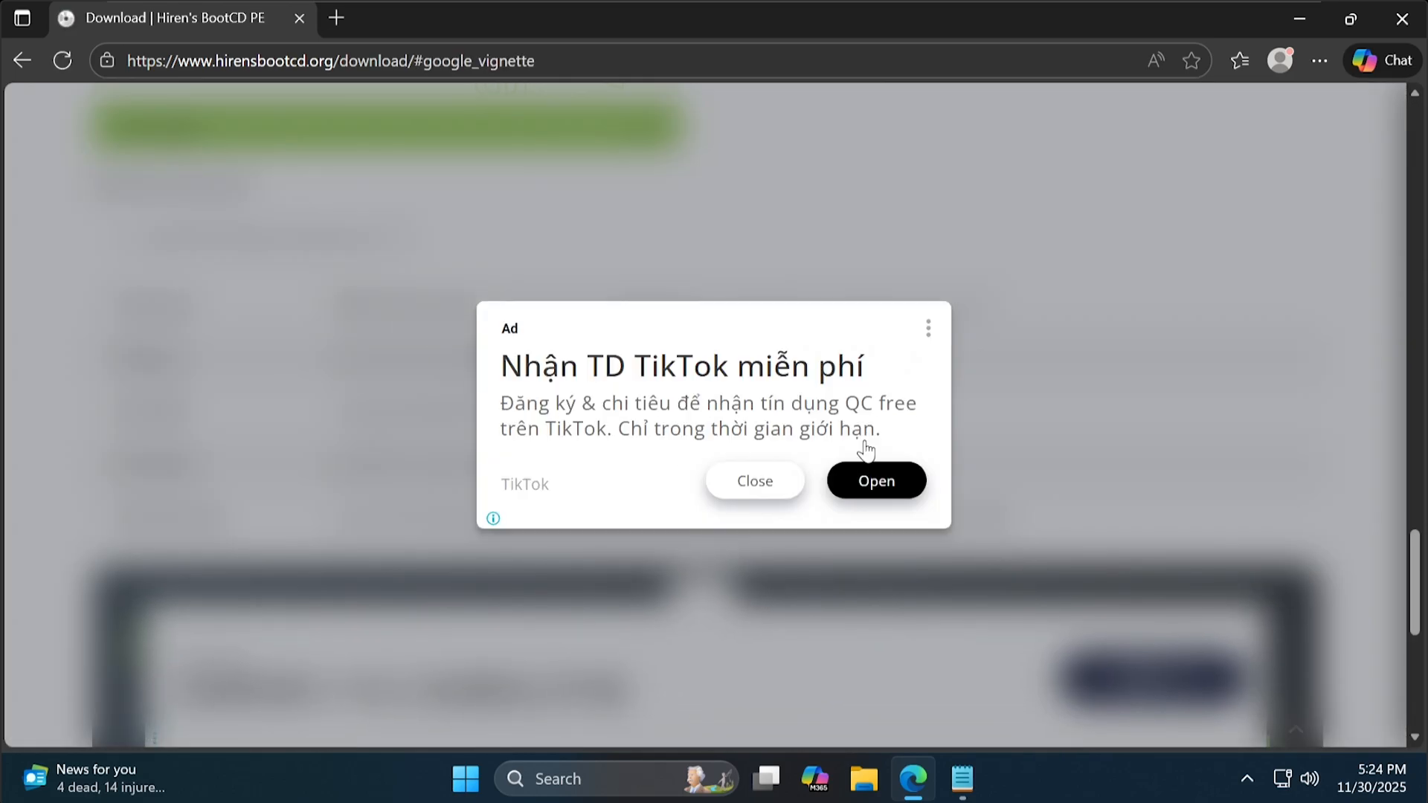
{"action": "left_click", "coordinate": [753, 481]}
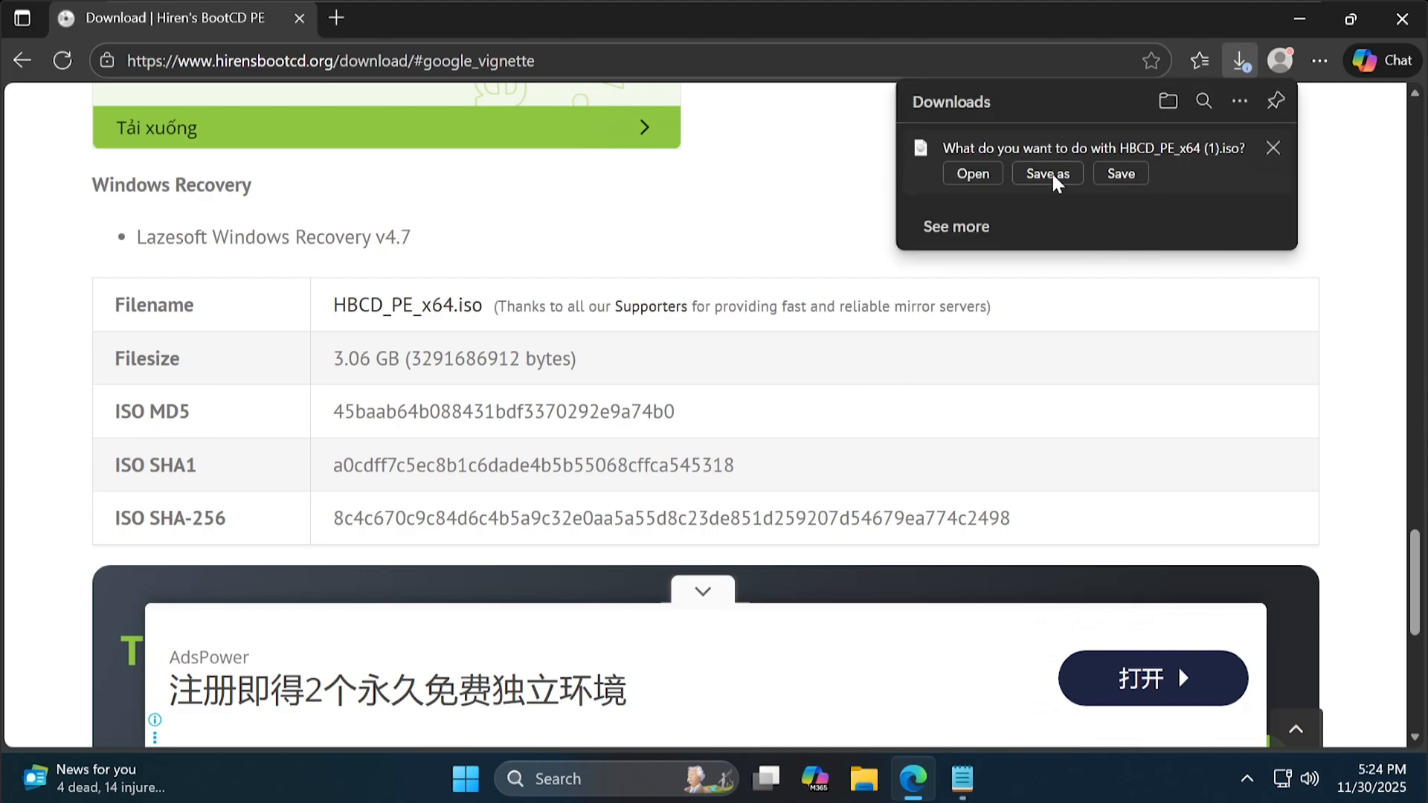
{"action": "left_click", "coordinate": [1046, 174]}
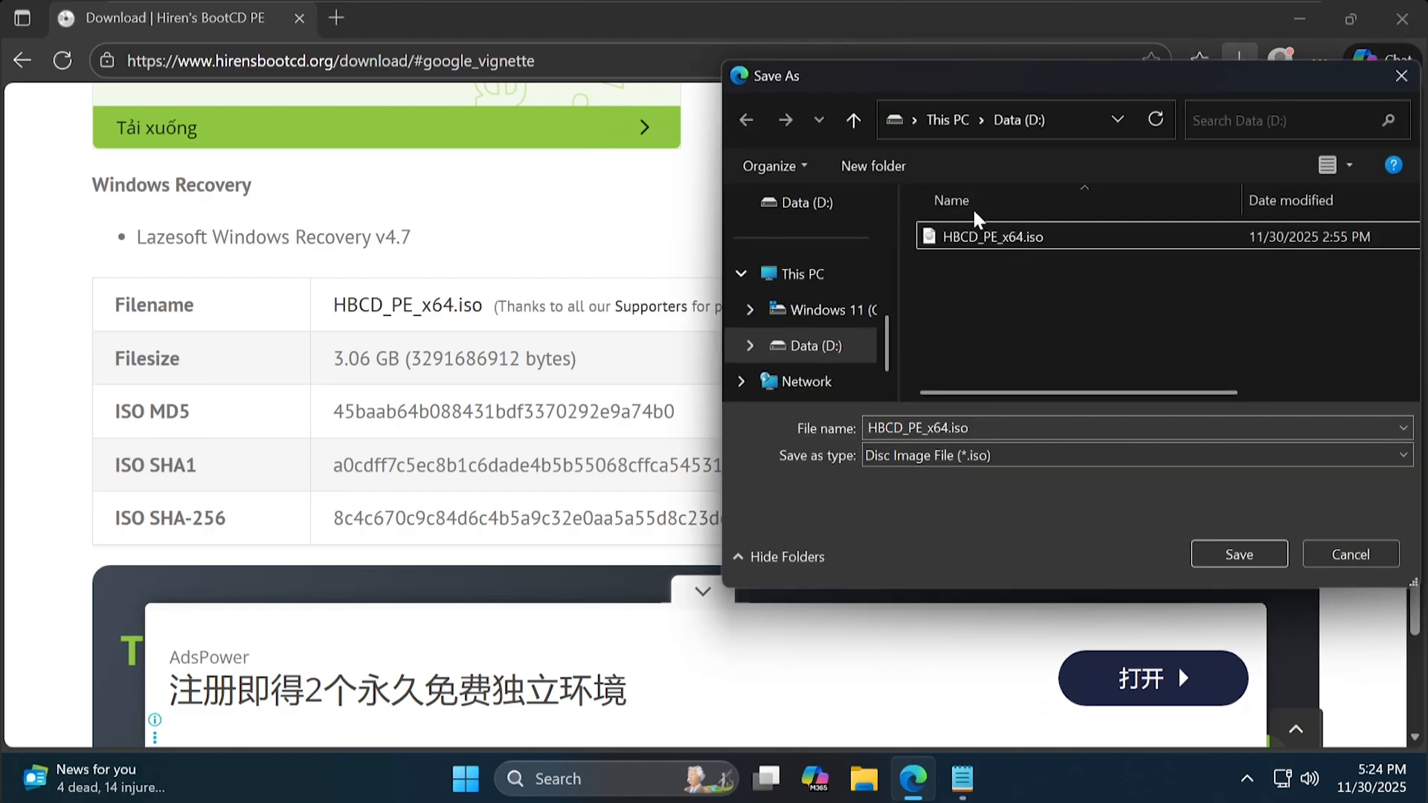
{"action": "mouse_move", "coordinate": [716, 597]}
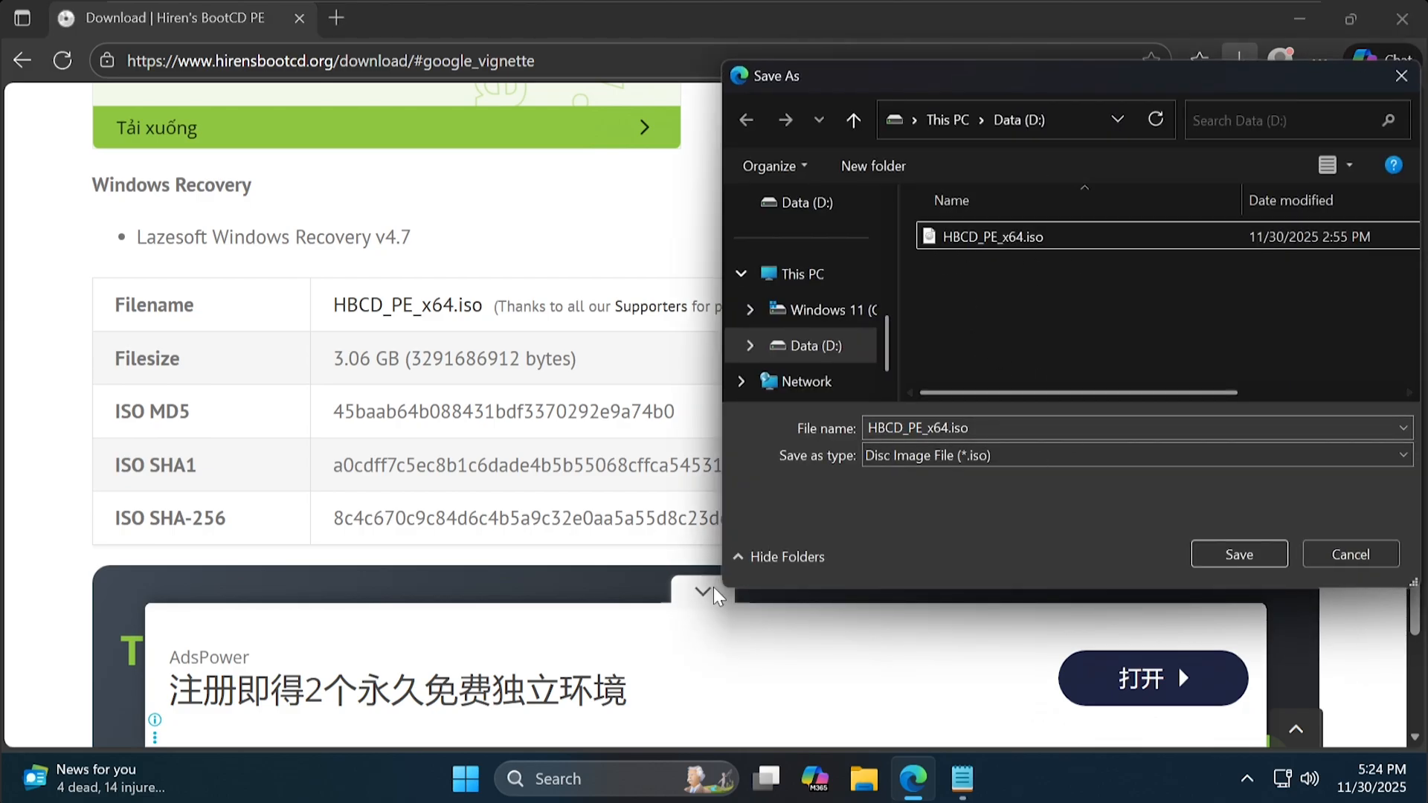
View note.txt with the preparation steps and download bootice-1-3-4-0.zip beside the ISO on Data (D:).
{"action": "left_click", "coordinate": [1350, 554]}
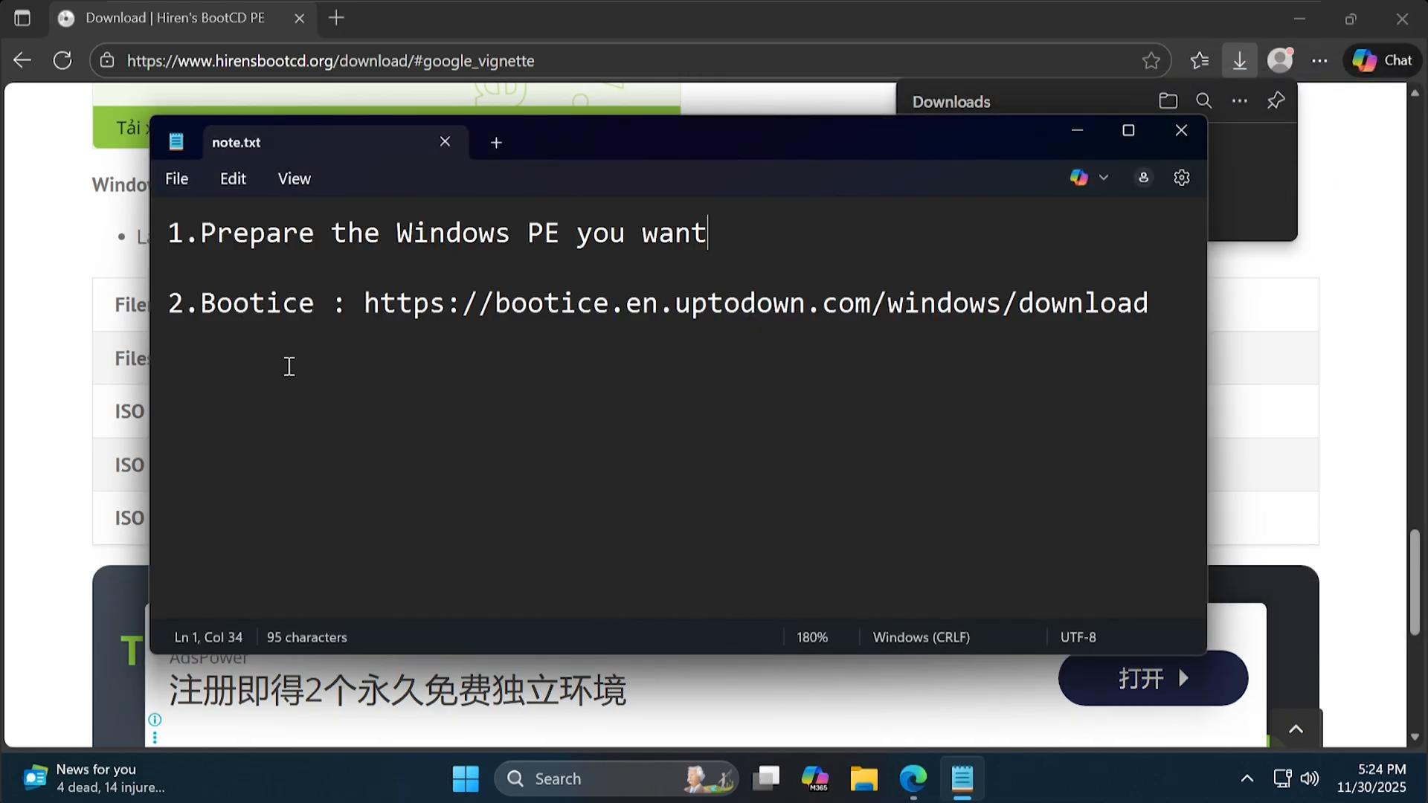
{"action": "double_click", "coordinate": [257, 302]}
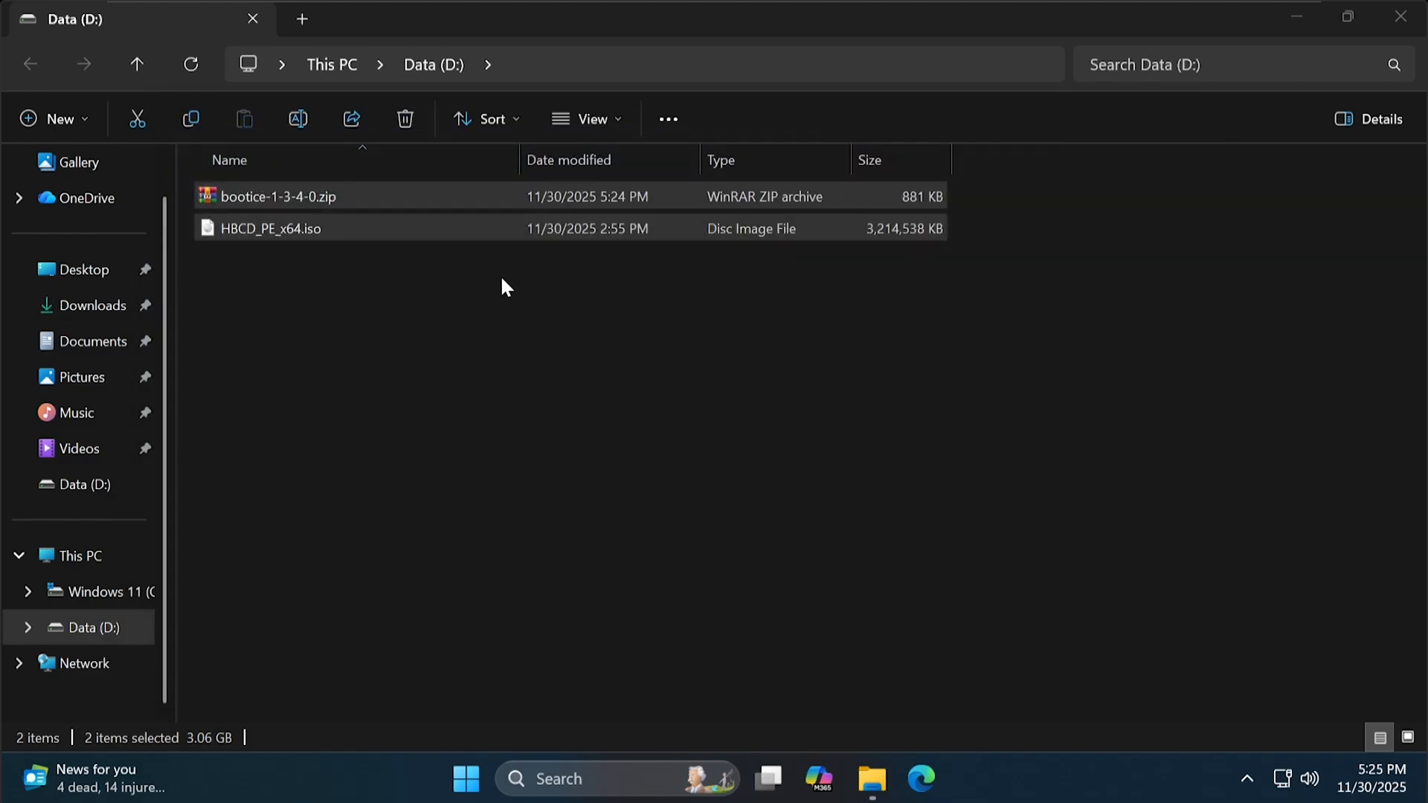
Extract bootice-1-3-4-0.zip into its own bootice-1-3-4-0 folder on Data (D:).
{"action": "left_click", "coordinate": [278, 196]}
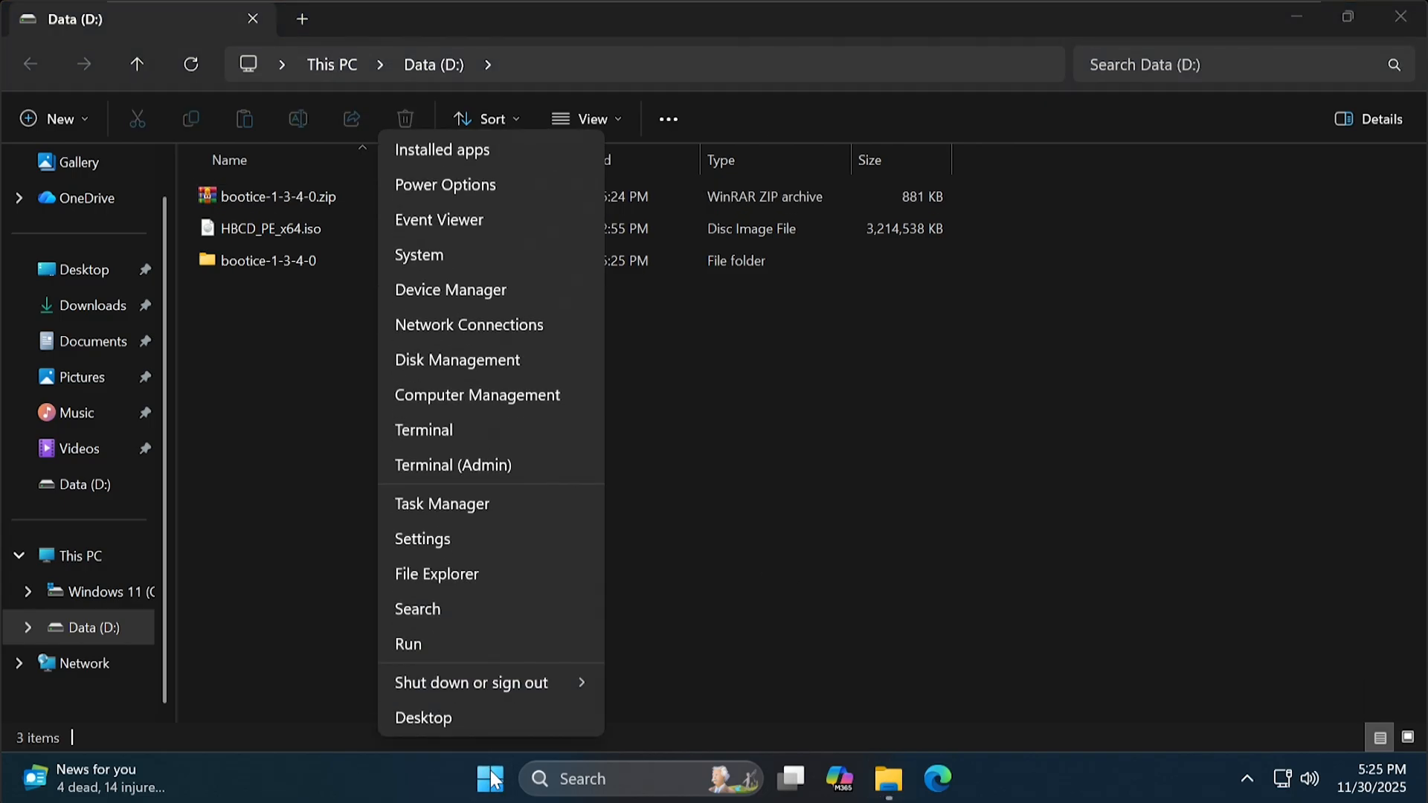
Shrink Windows 11 (C:) by 4096 MB in Disk Management, leaving 4.00 GB unallocated.
{"action": "left_click", "coordinate": [456, 361]}
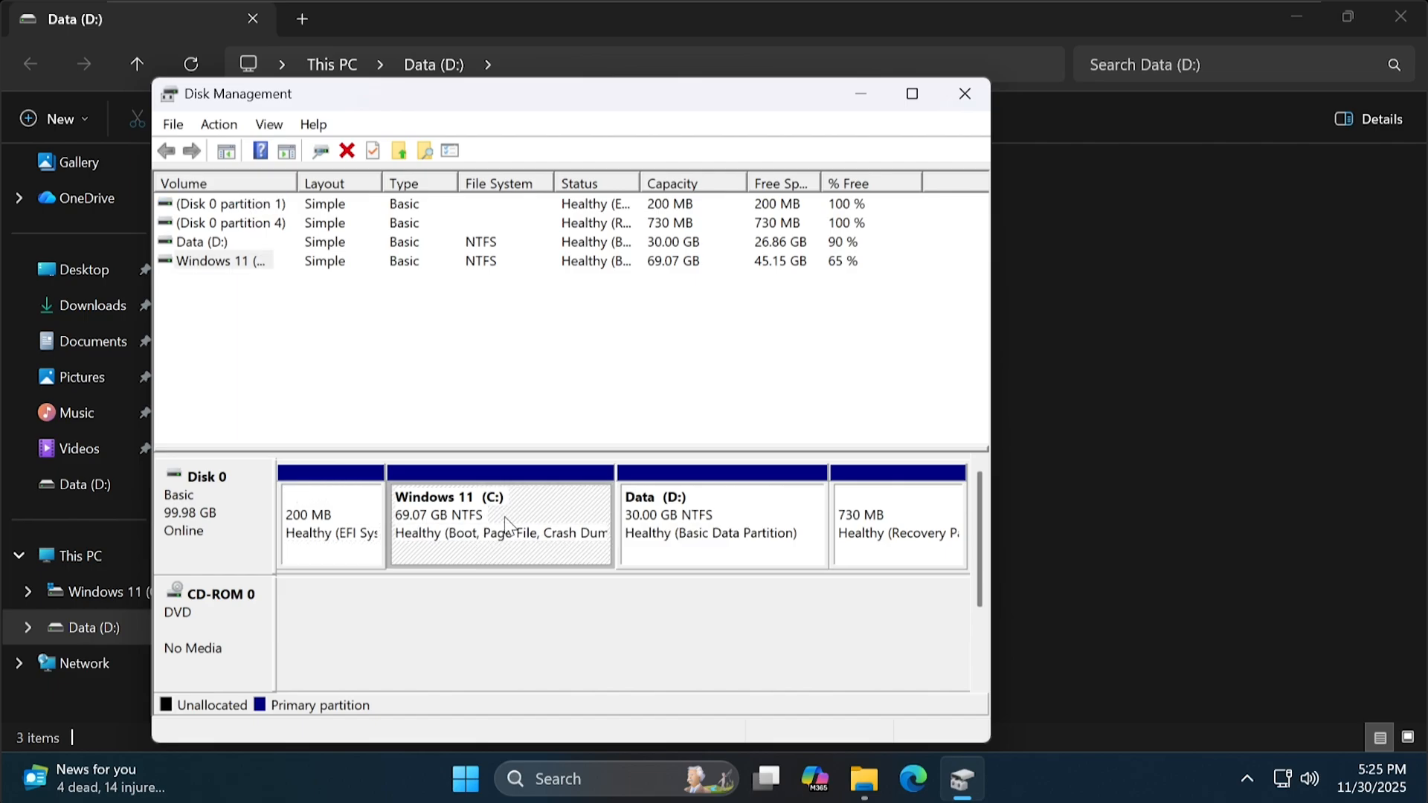
{"action": "right_click", "coordinate": [500, 524]}
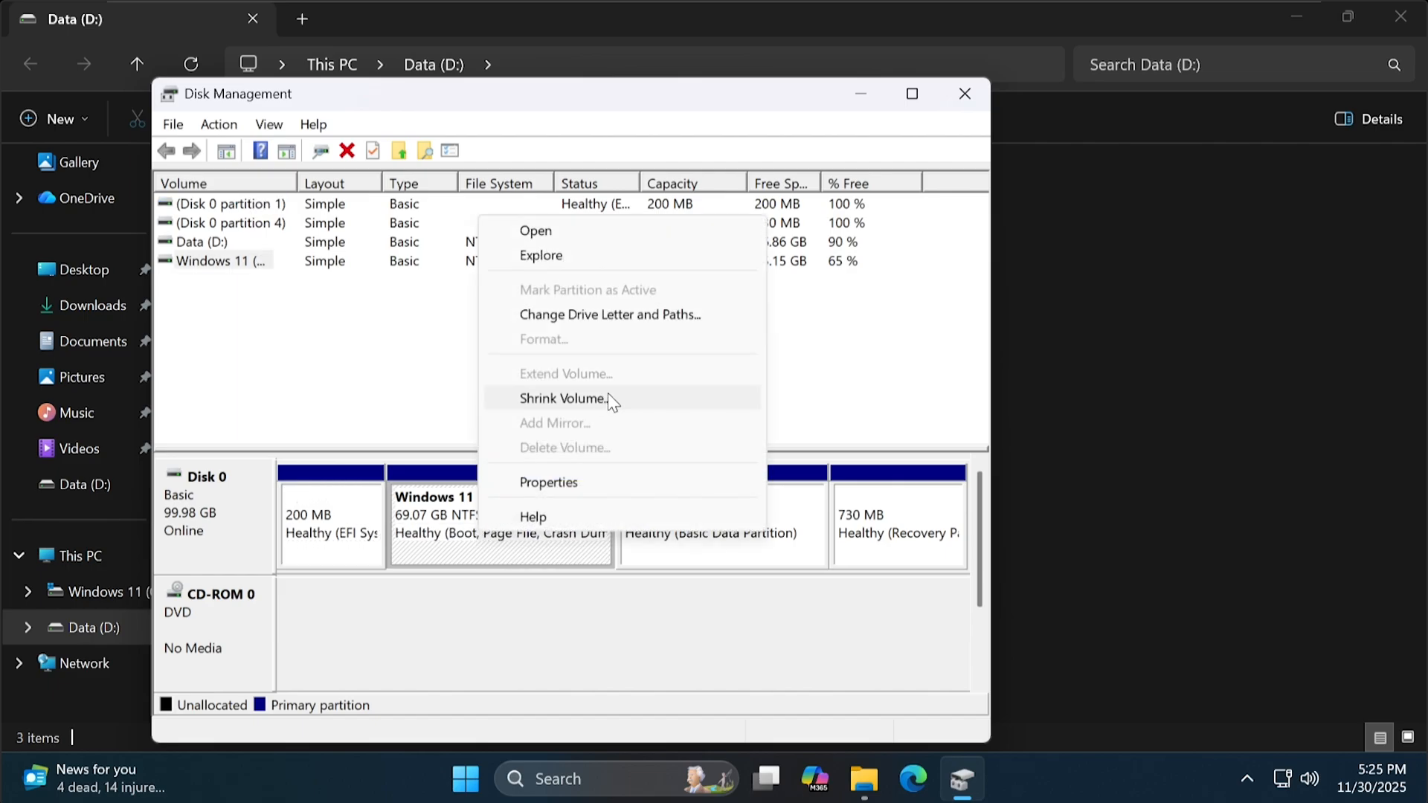
{"action": "left_click", "coordinate": [564, 398]}
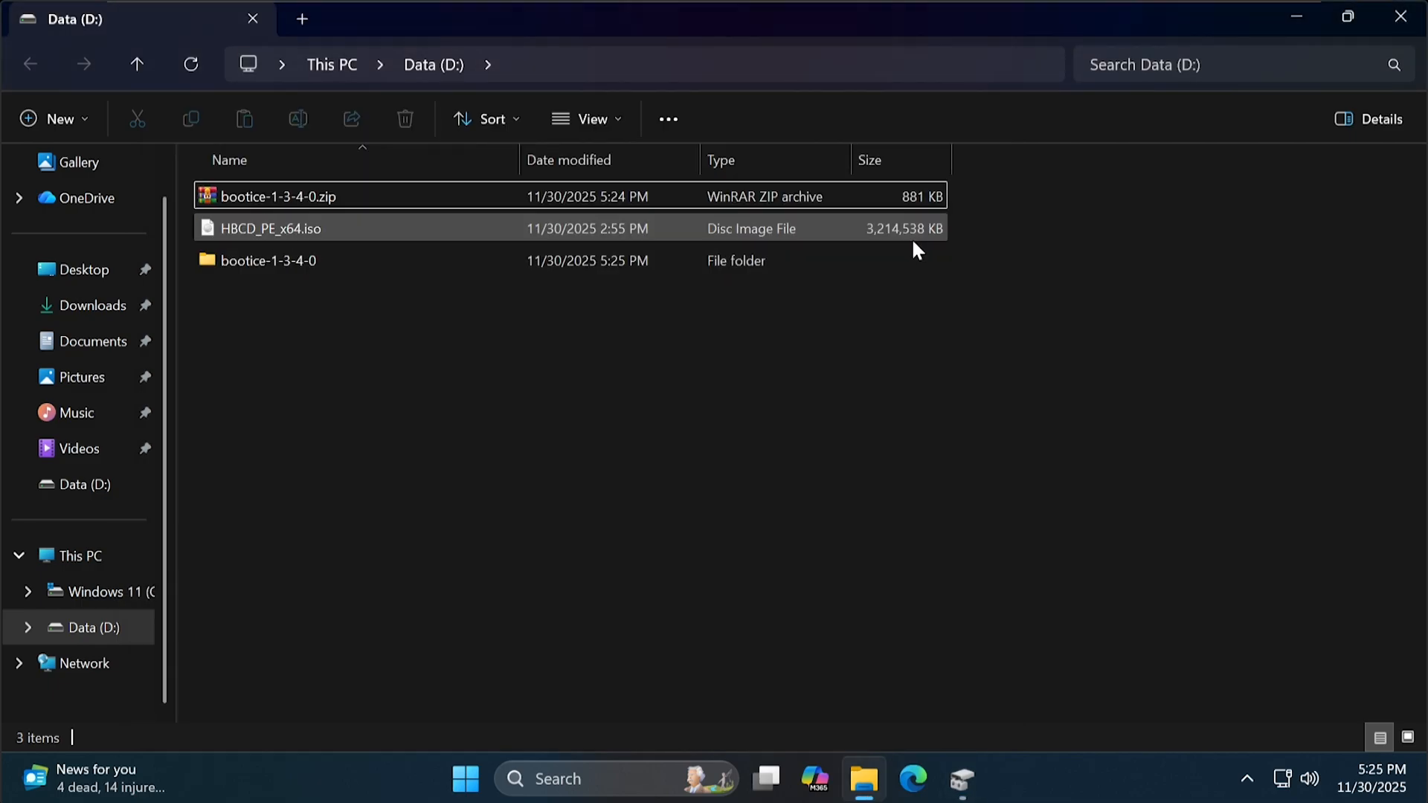
{"action": "left_click", "coordinate": [274, 229]}
{"action": "type", "text": "40"}
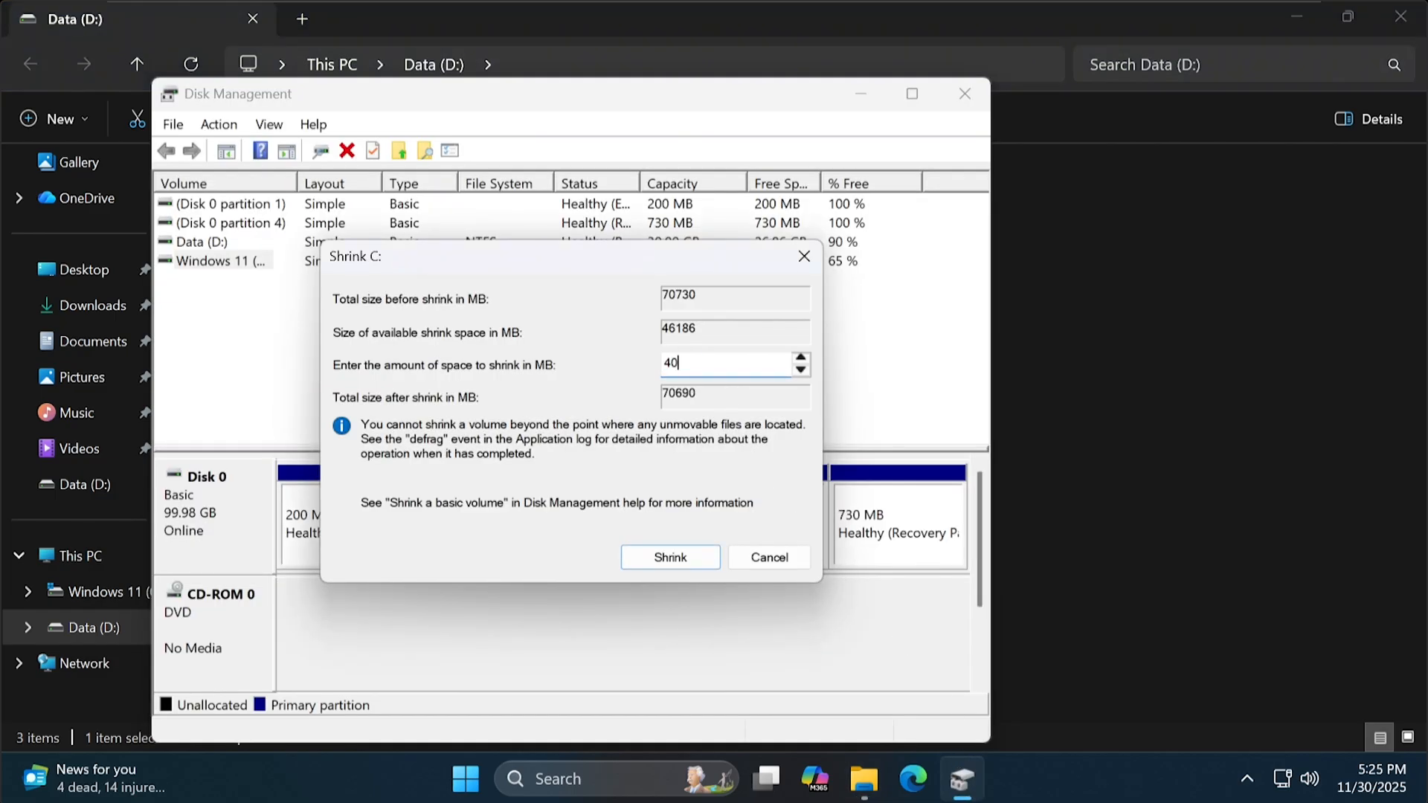
{"action": "left_click", "coordinate": [670, 556]}
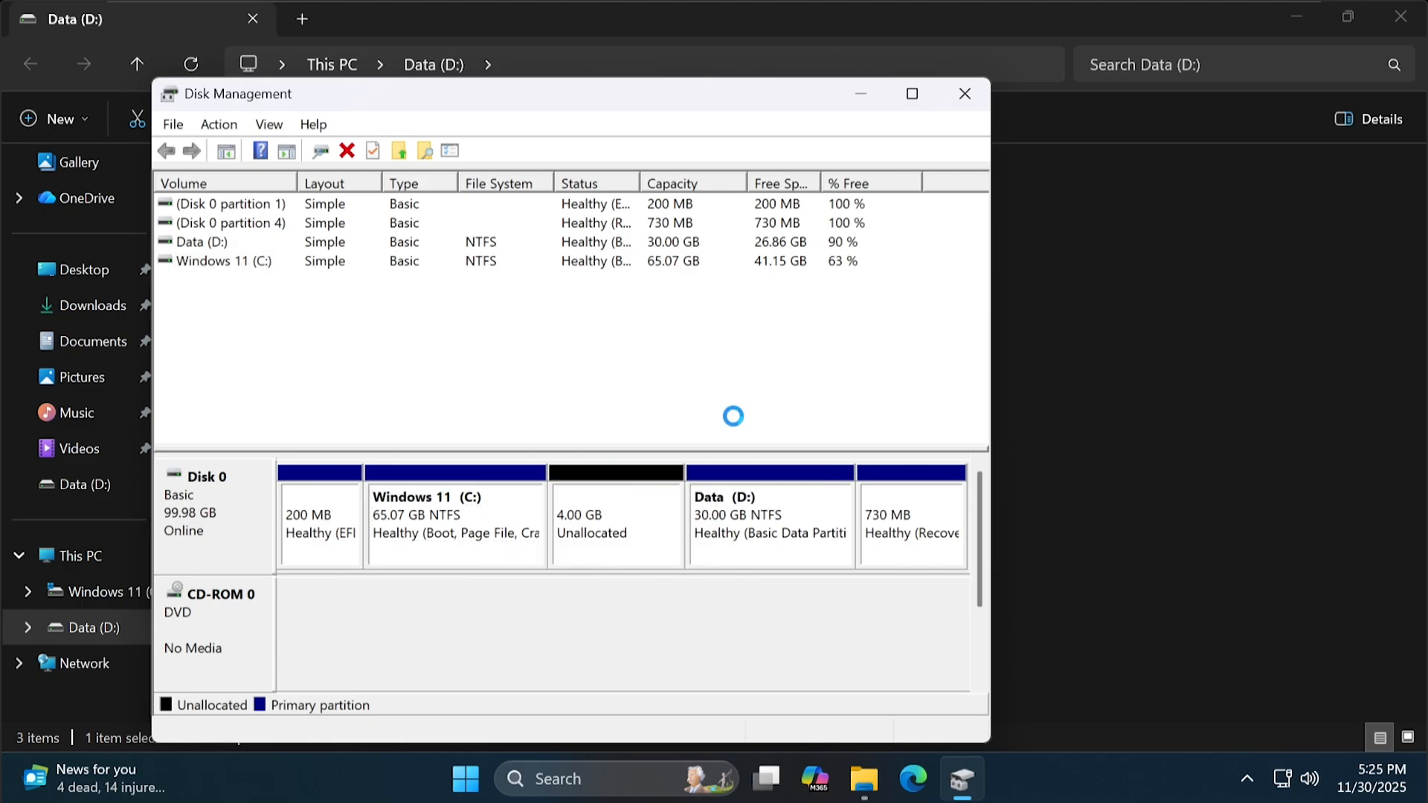
Create a 4096 MB FAT32 simple volume labelled HBCD with drive letter W: in the unallocated space.
{"action": "right_click", "coordinate": [616, 515]}
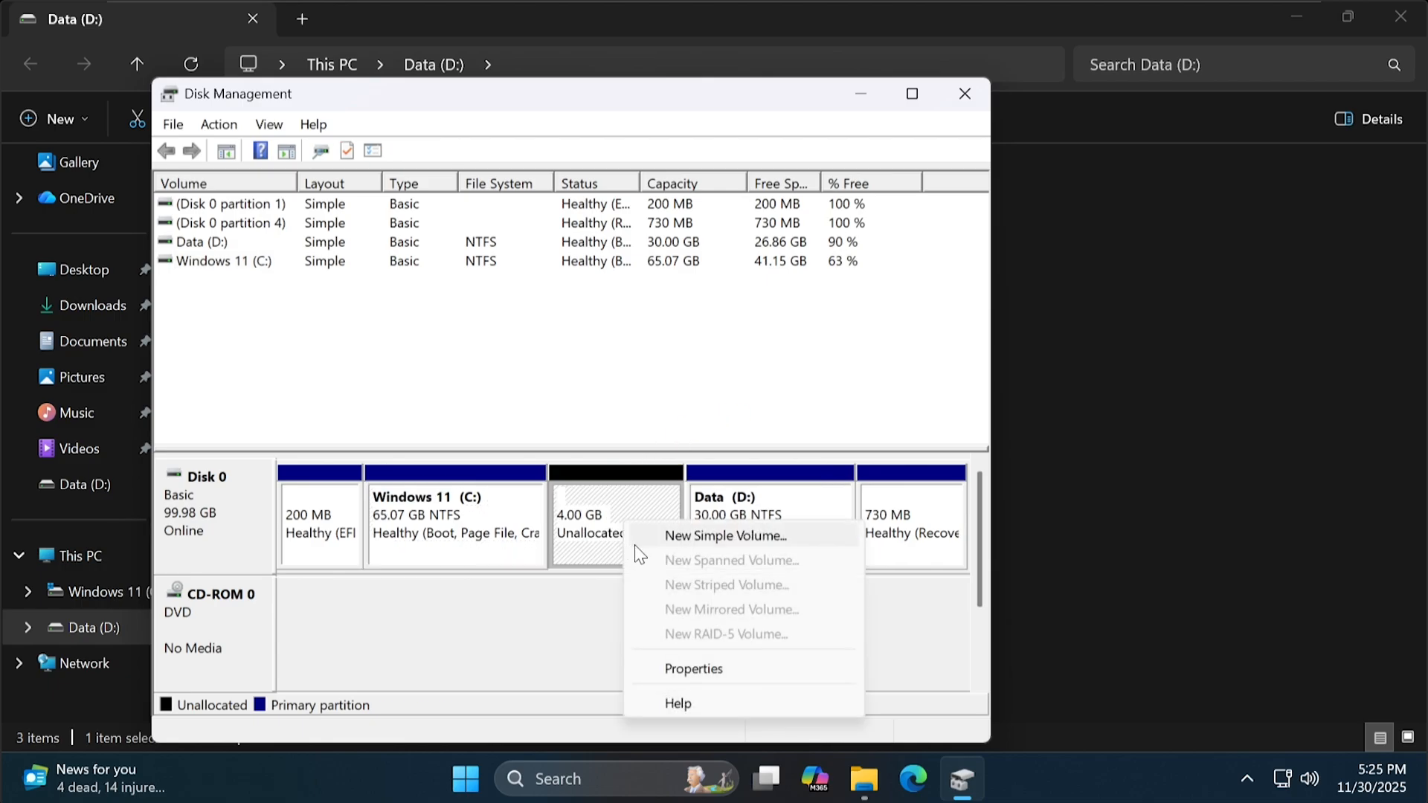
{"action": "left_click", "coordinate": [724, 535]}
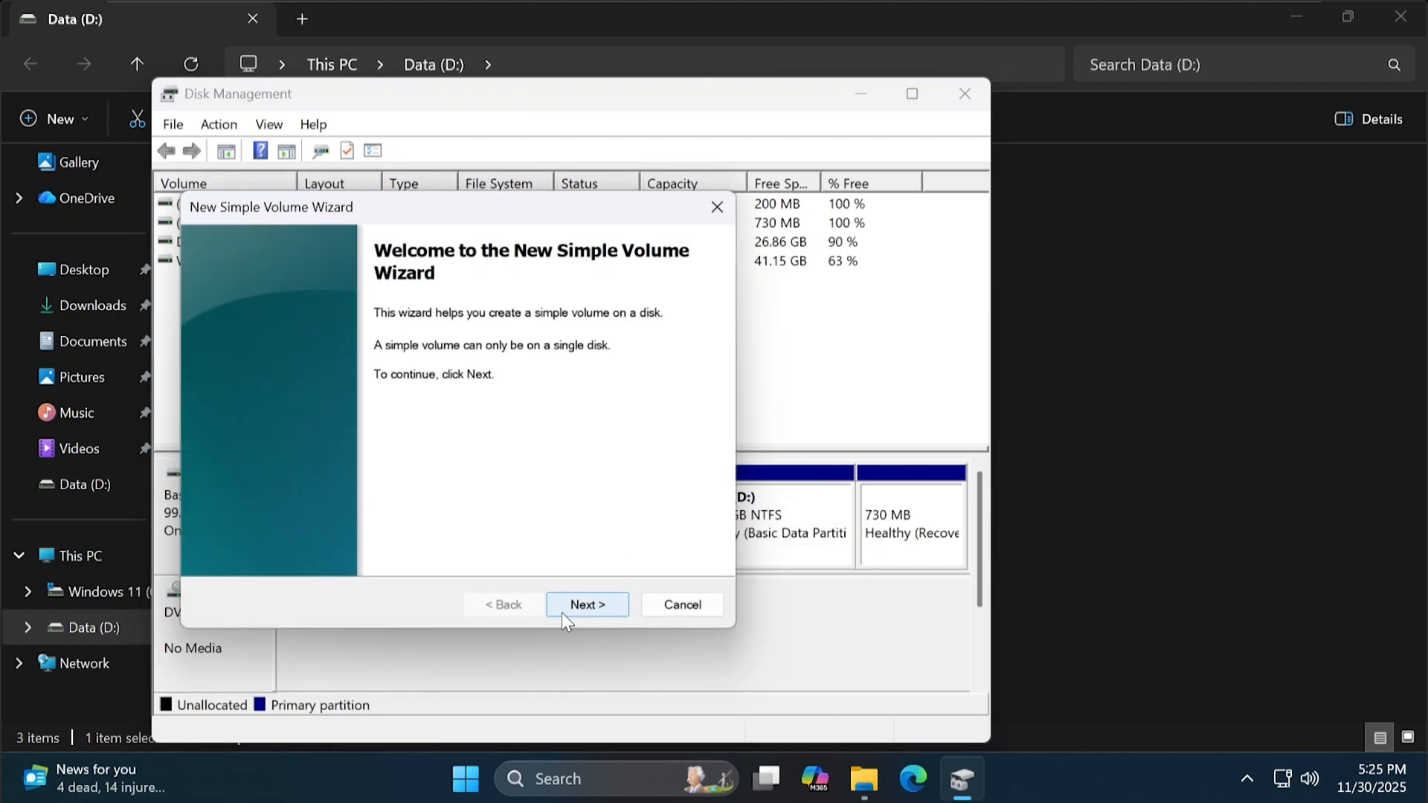
{"action": "left_click", "coordinate": [587, 604]}
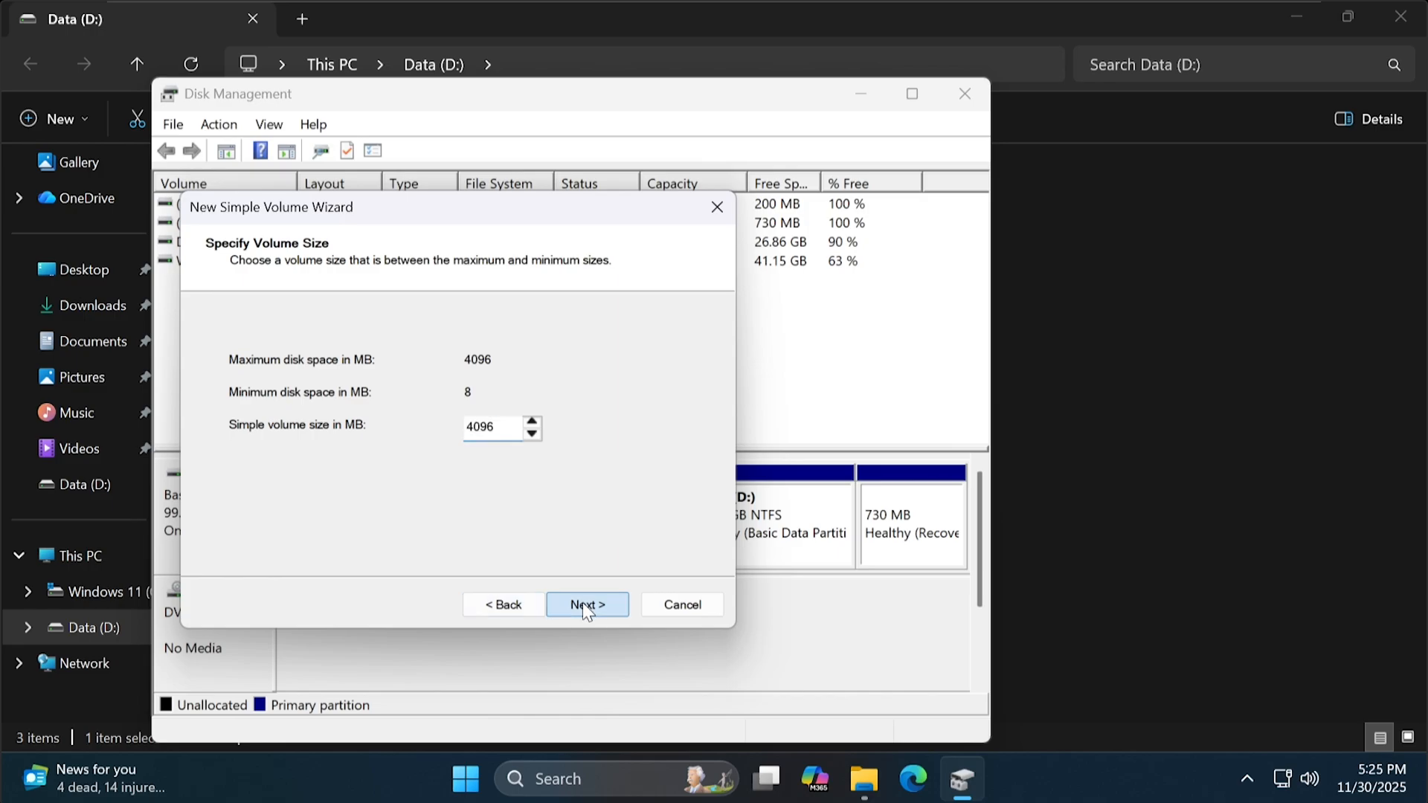
{"action": "left_click", "coordinate": [586, 604]}
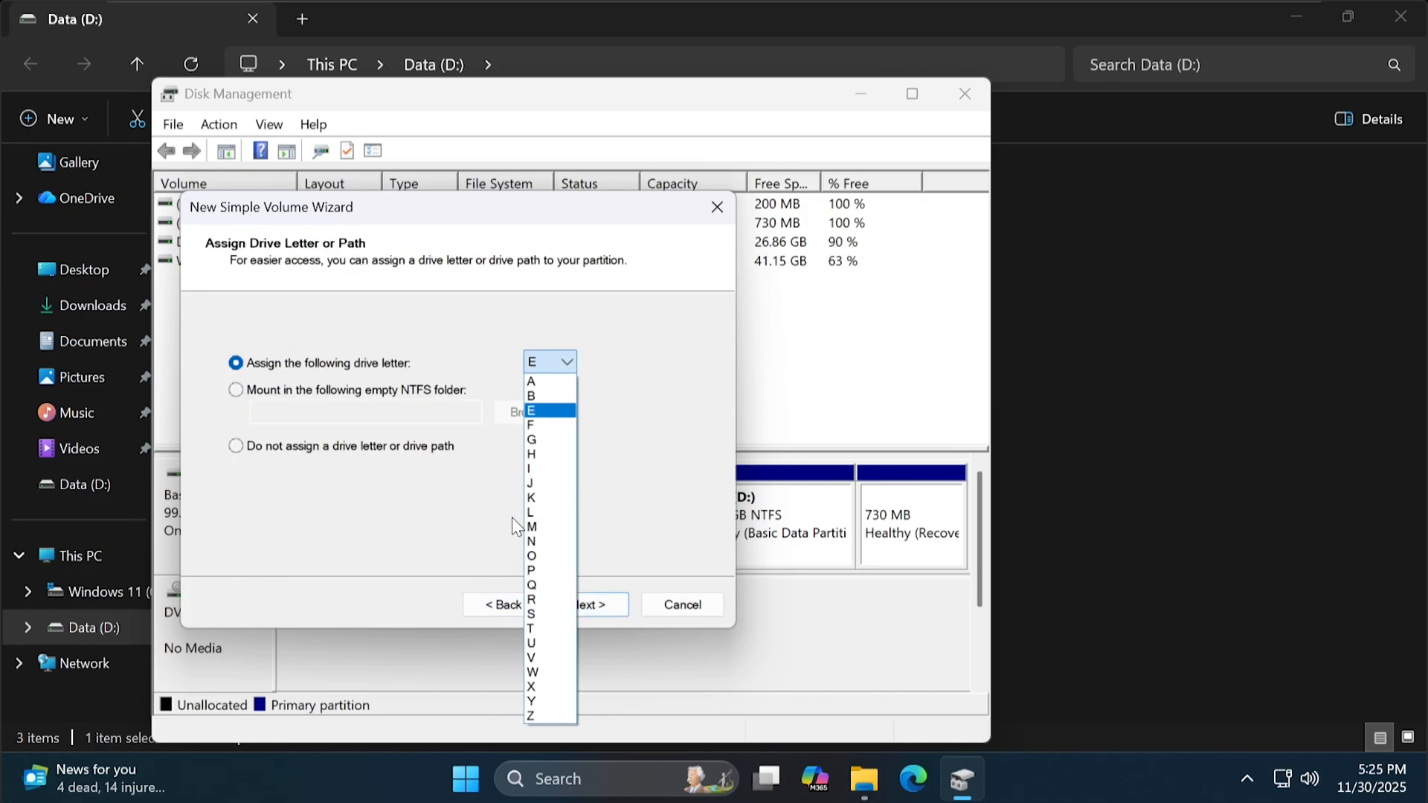
{"action": "left_click", "coordinate": [531, 673]}
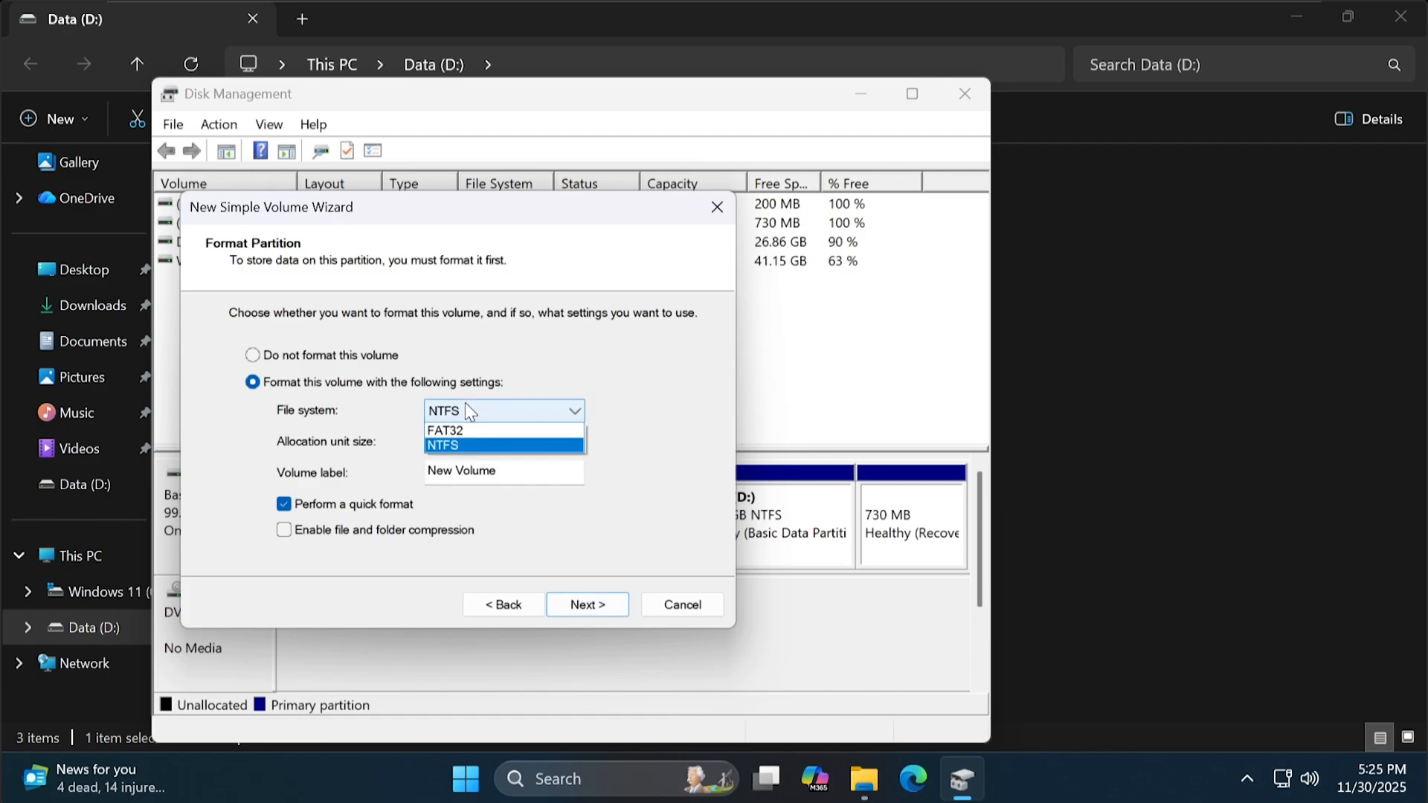
{"action": "mouse_move", "coordinate": [447, 430]}
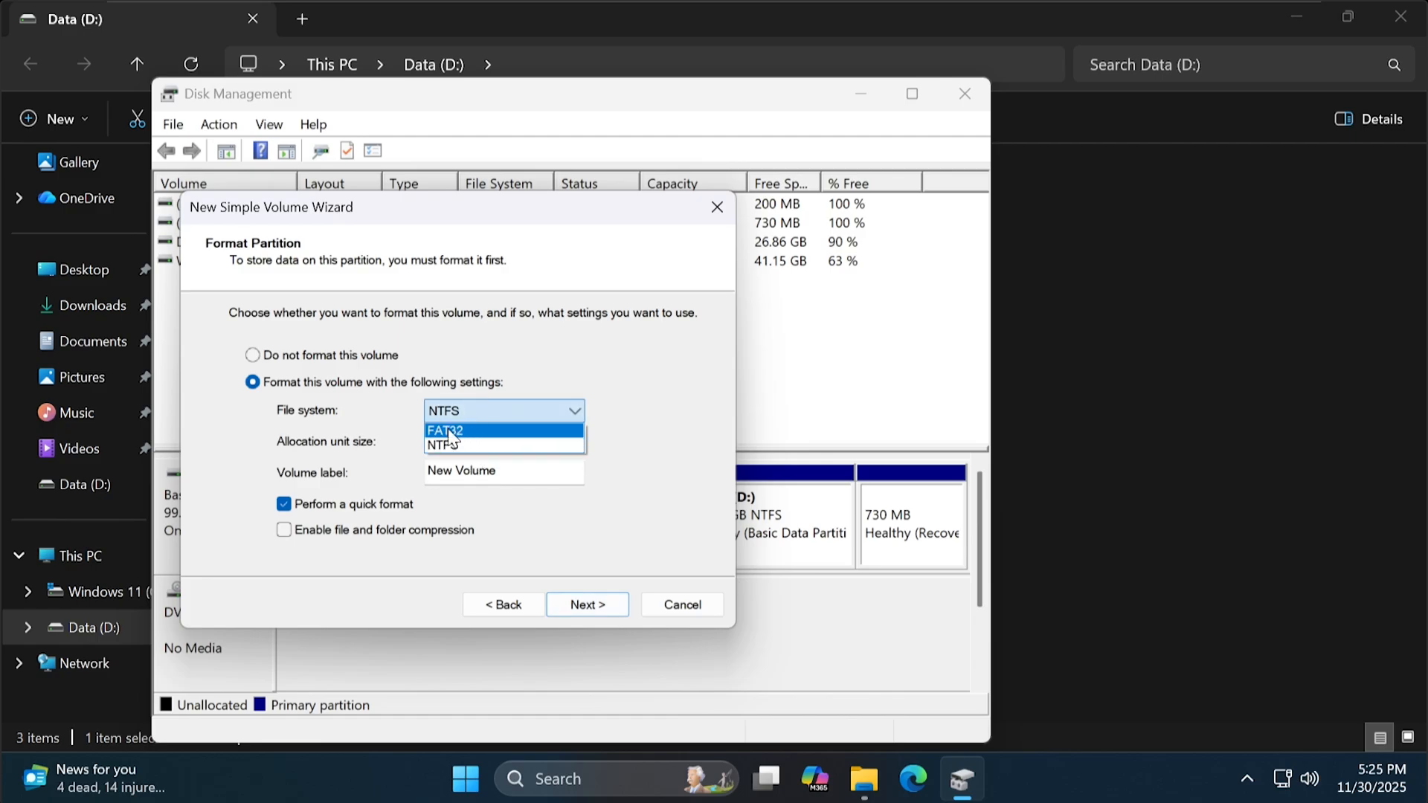
{"action": "left_click", "coordinate": [447, 429]}
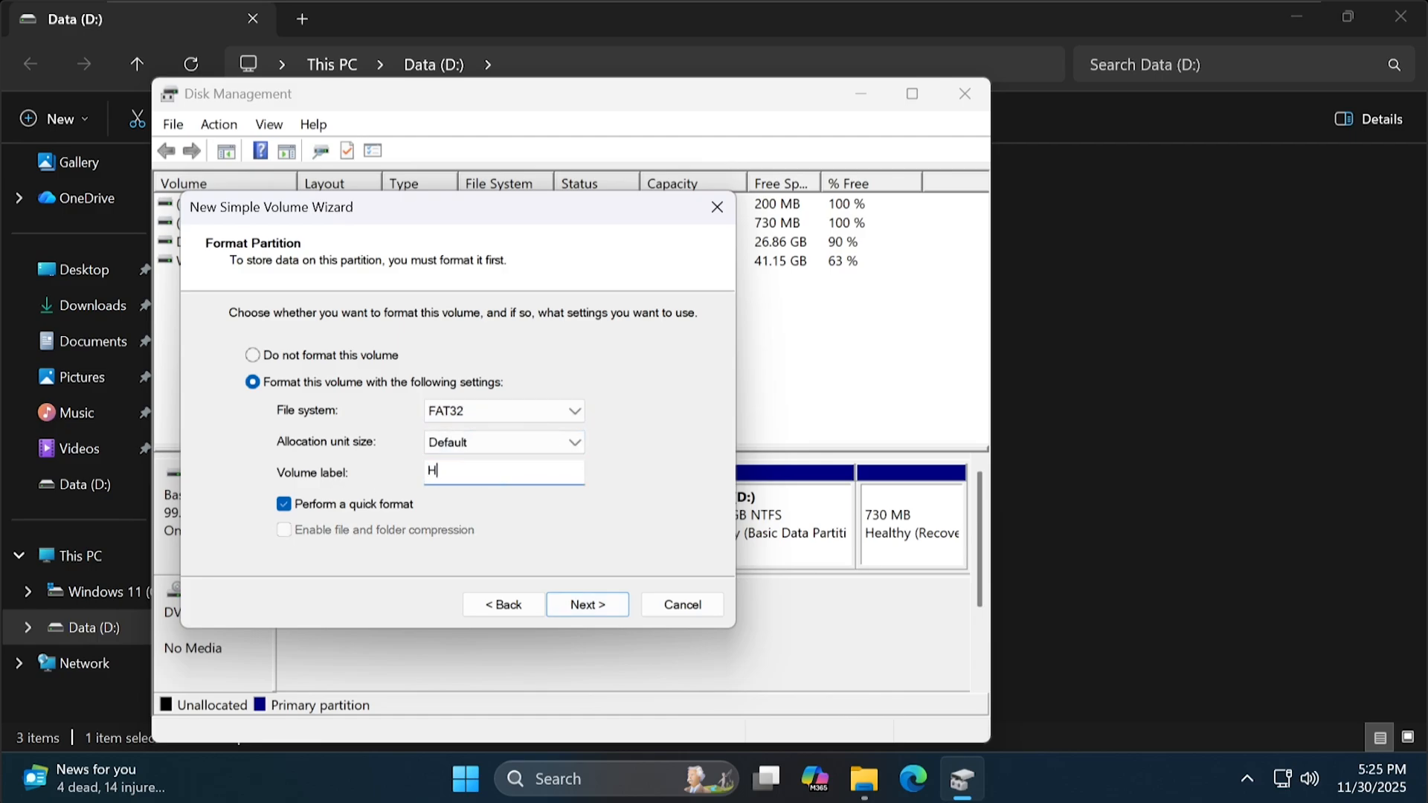
{"action": "left_click", "coordinate": [586, 604]}
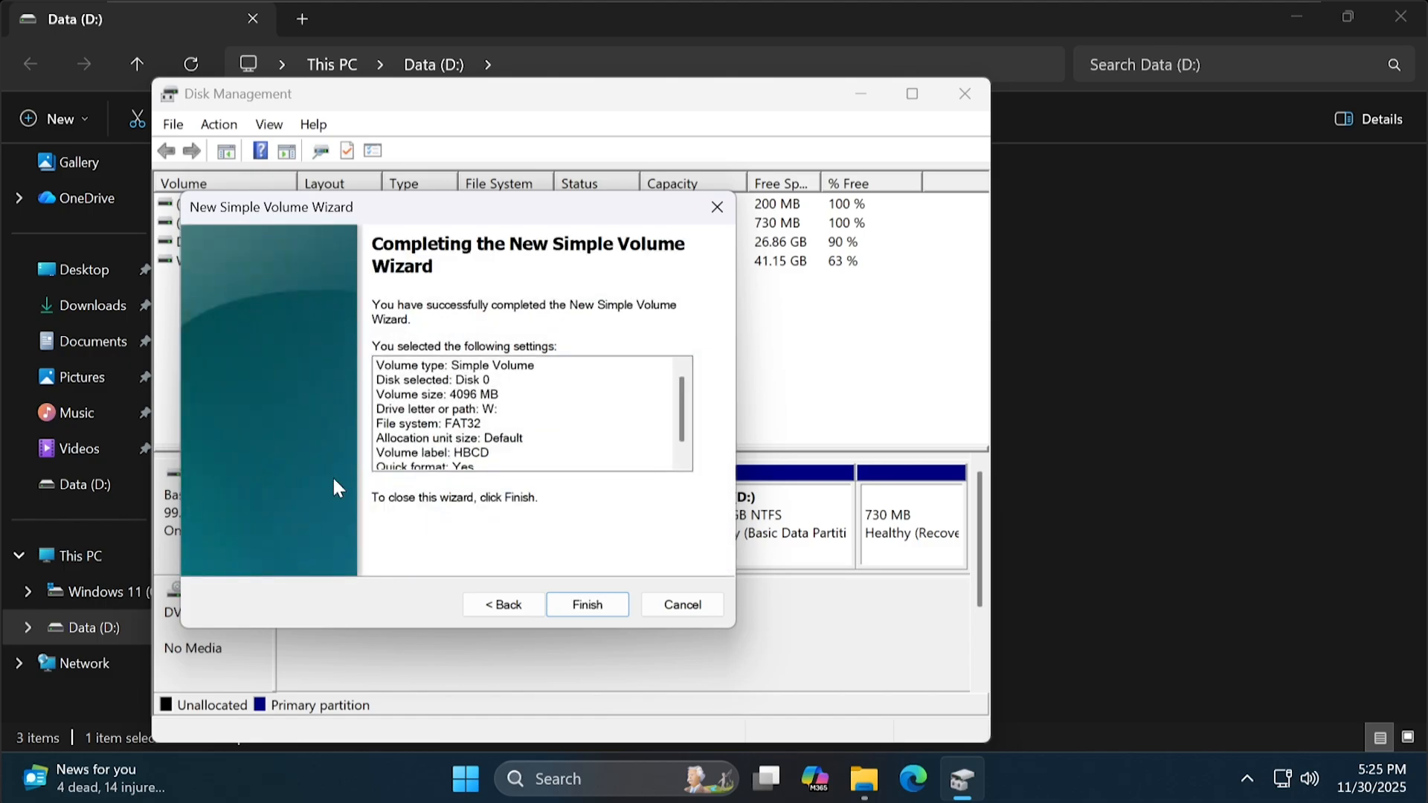
{"action": "left_click", "coordinate": [586, 605]}
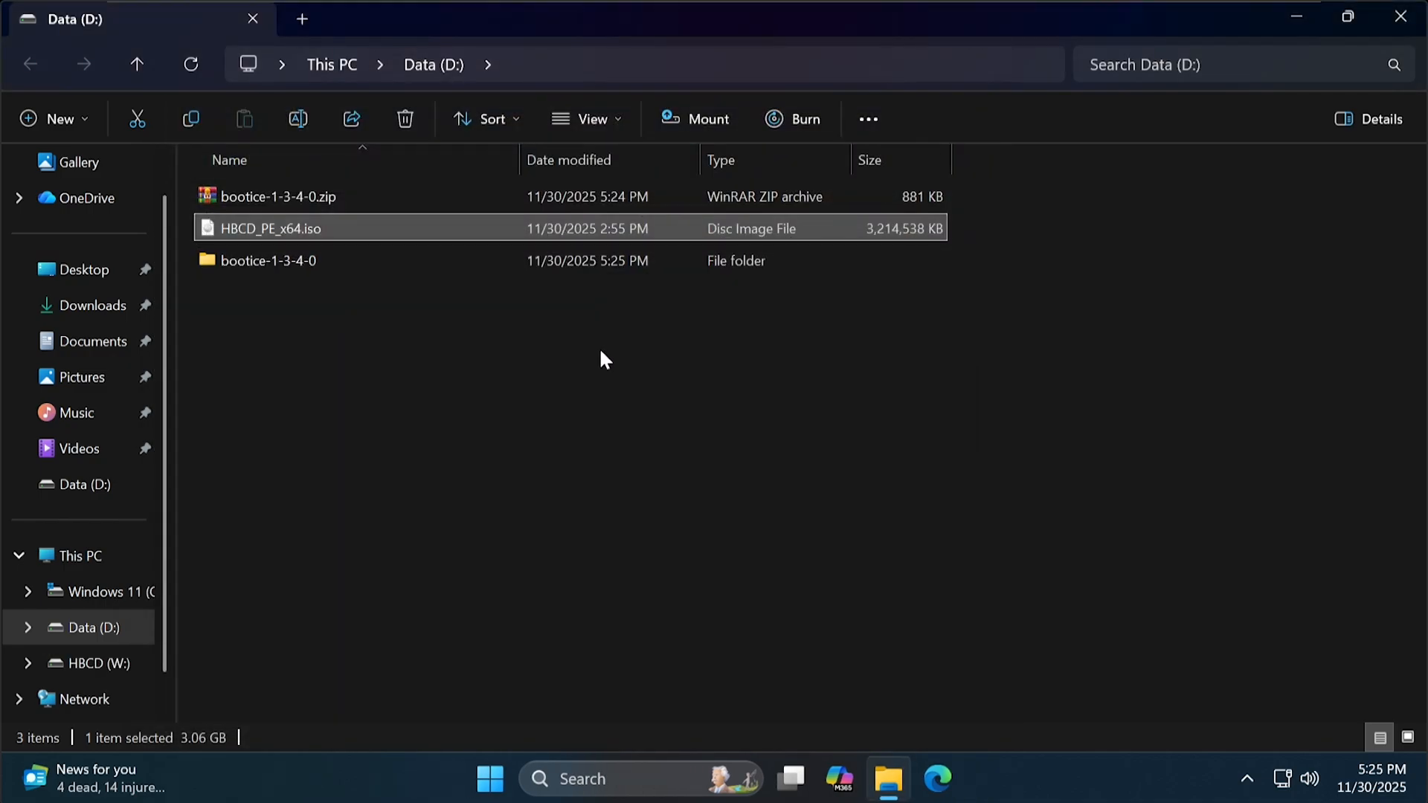
Mount HBCD_PE_x64.iso and copy all its contents onto the empty HBCD (W:) drive, then return to Data (D:).
{"action": "left_click", "coordinate": [94, 664]}
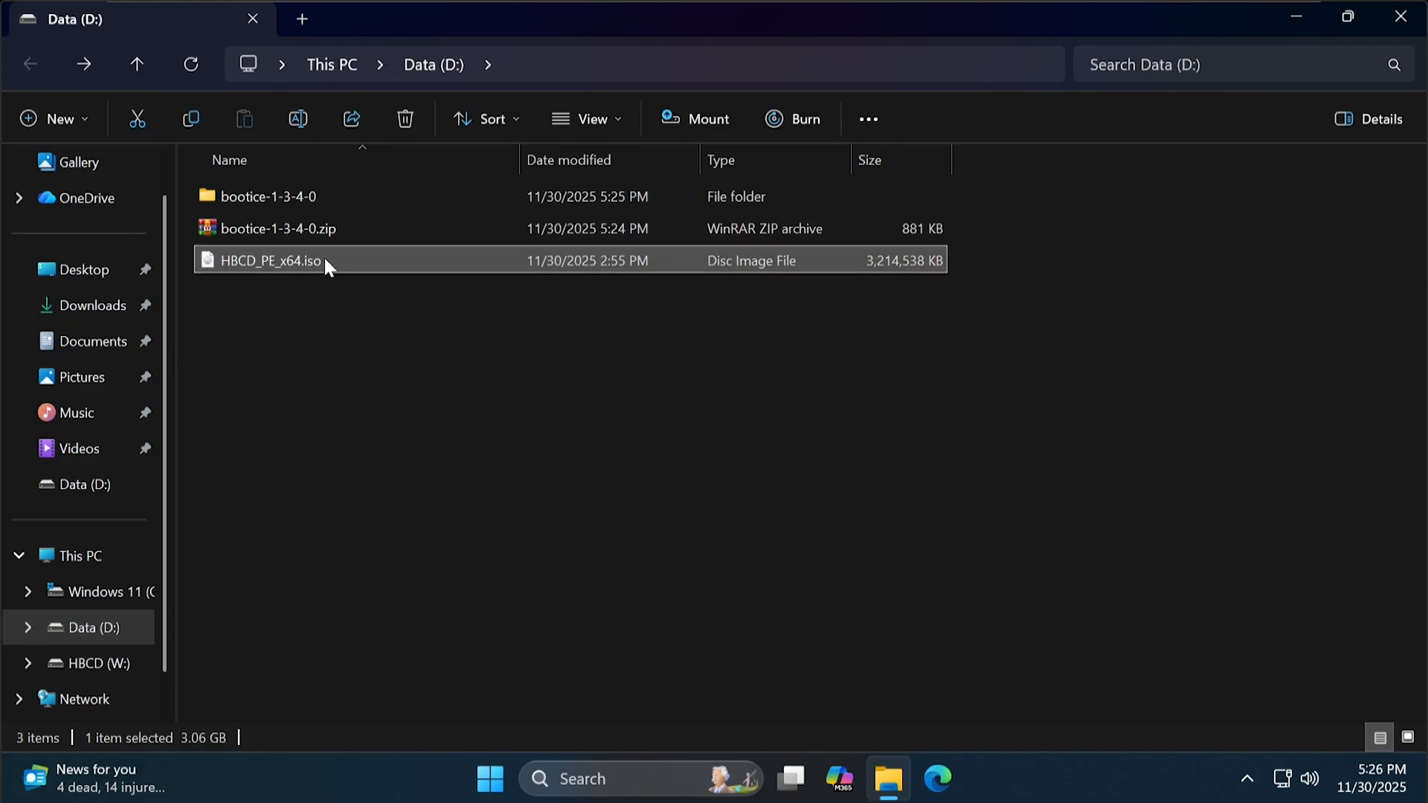
{"action": "right_click", "coordinate": [269, 260]}
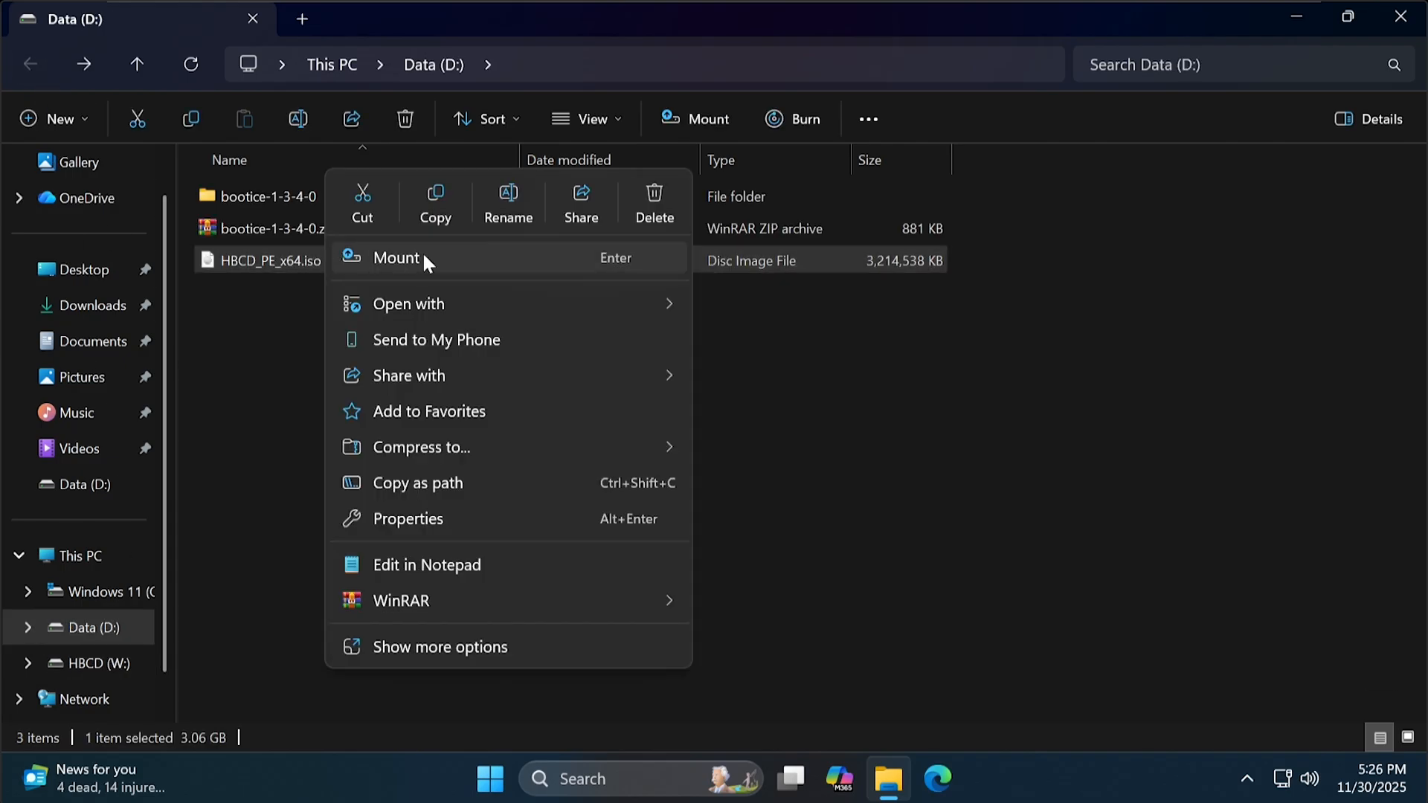
{"action": "left_click", "coordinate": [395, 257]}
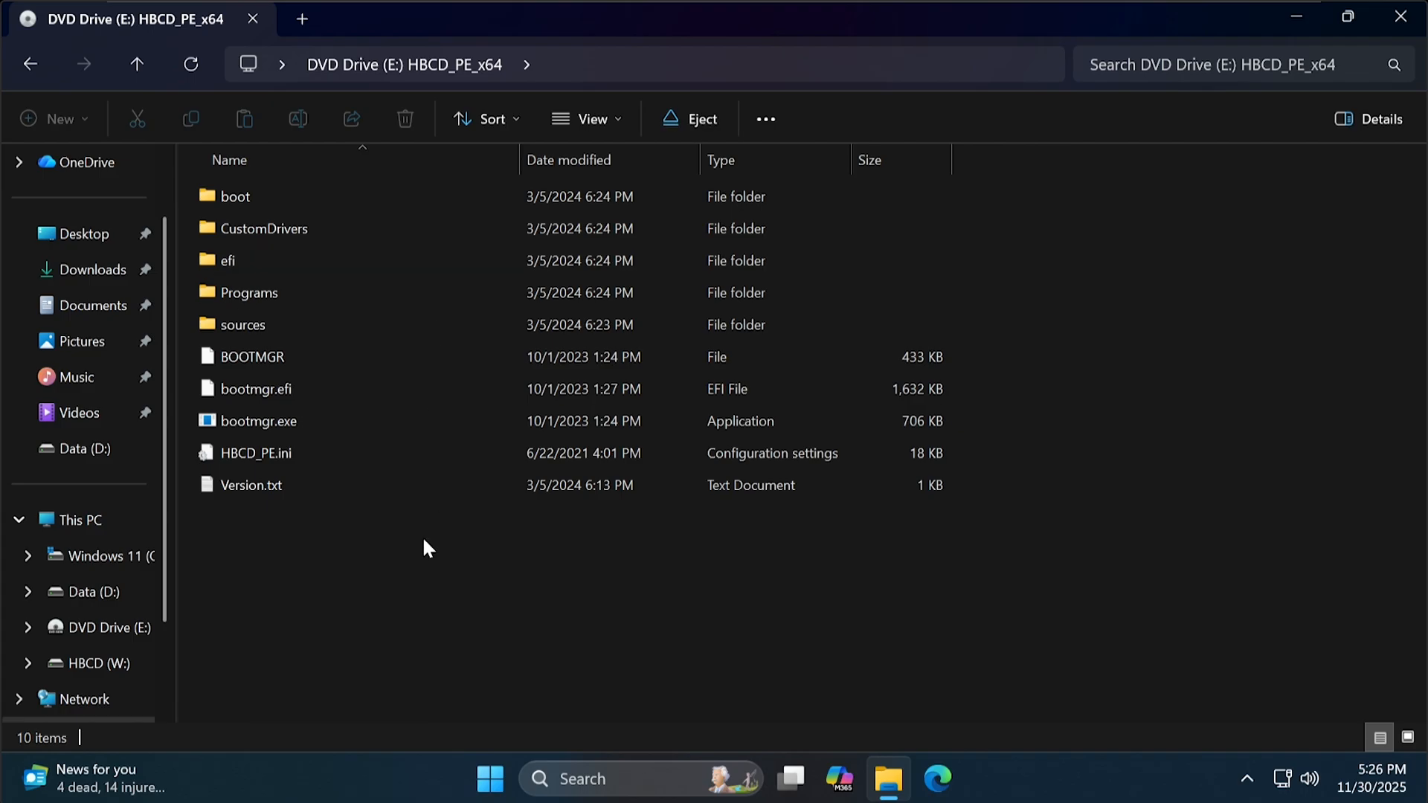
{"action": "key", "text": "ctrl+a"}
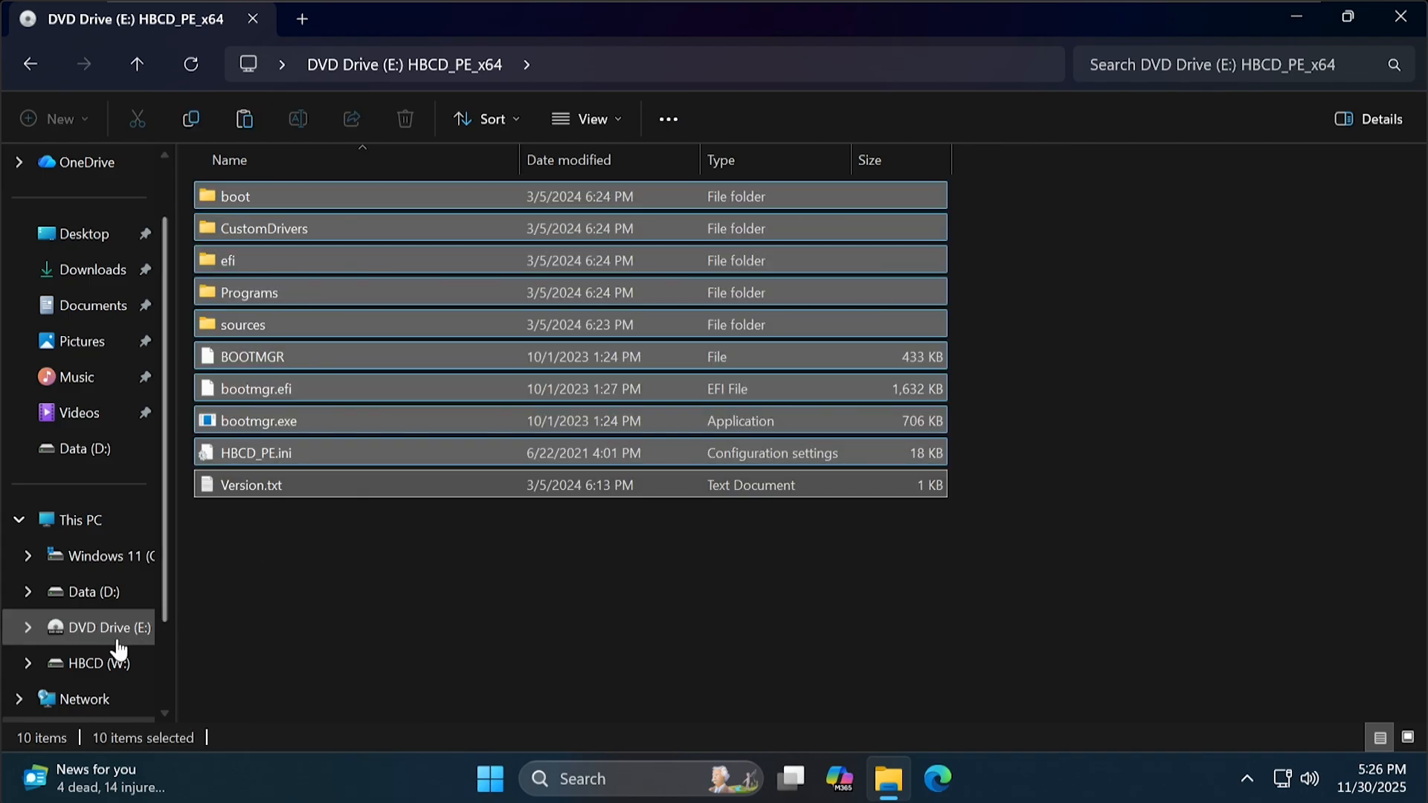
{"action": "left_click", "coordinate": [96, 663]}
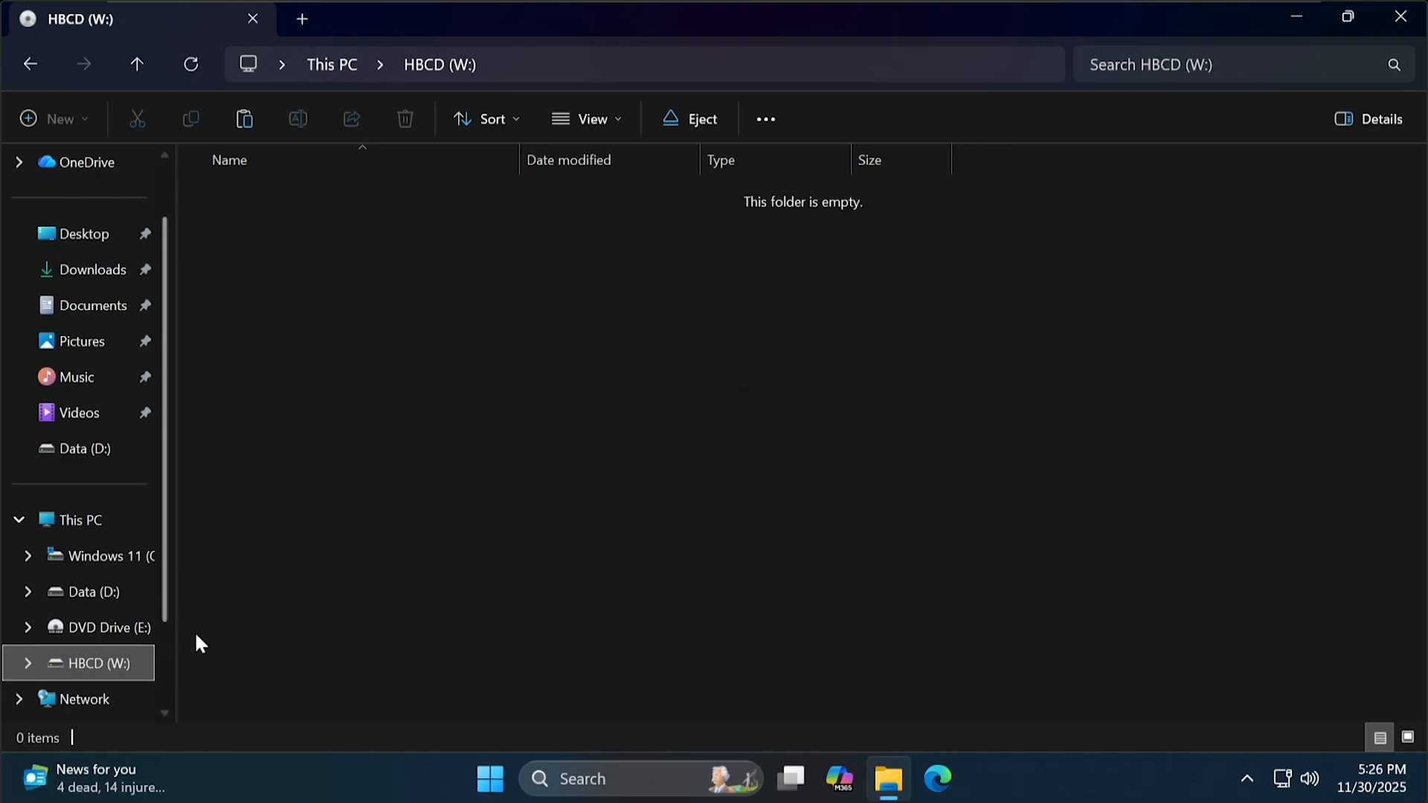
{"action": "mouse_move", "coordinate": [537, 534]}
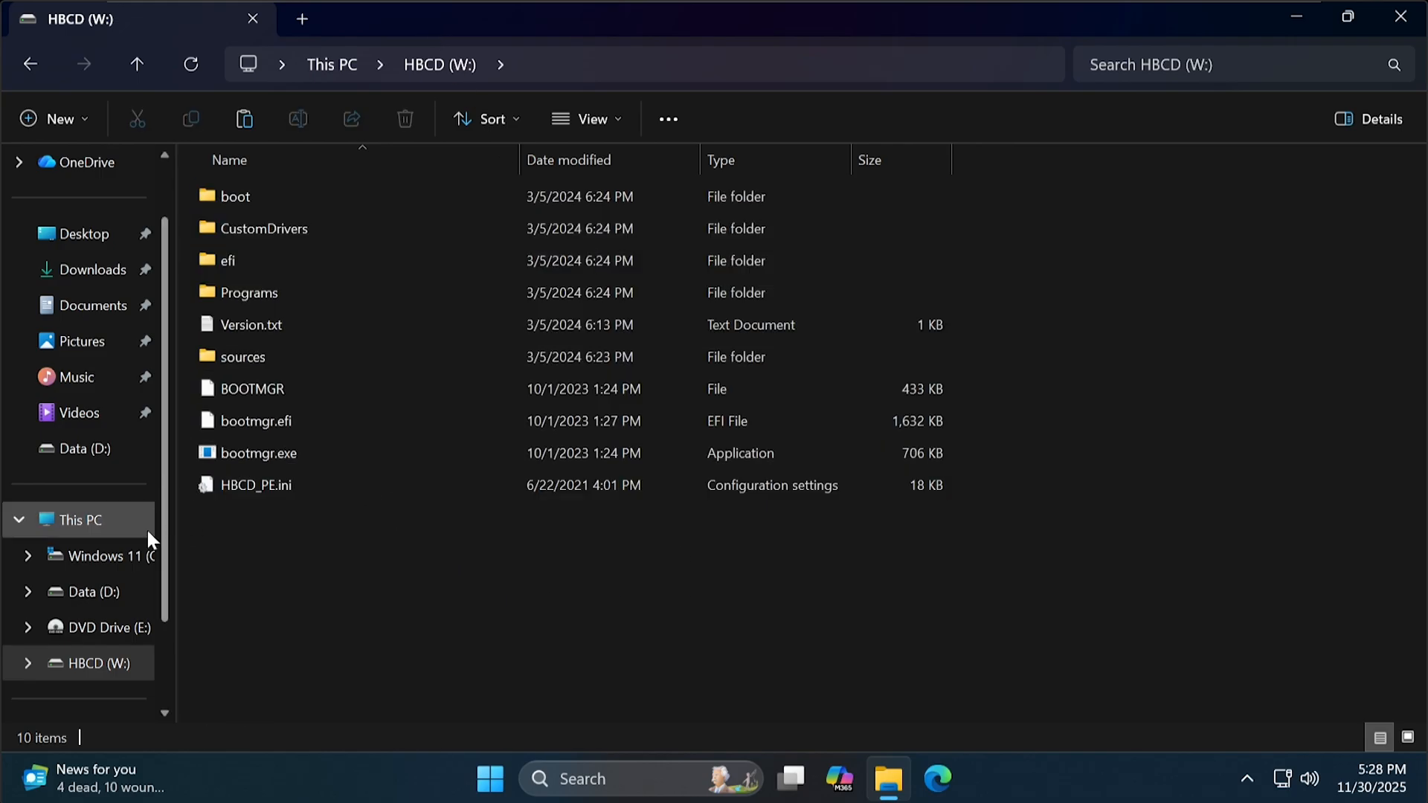
{"action": "left_click", "coordinate": [88, 592]}
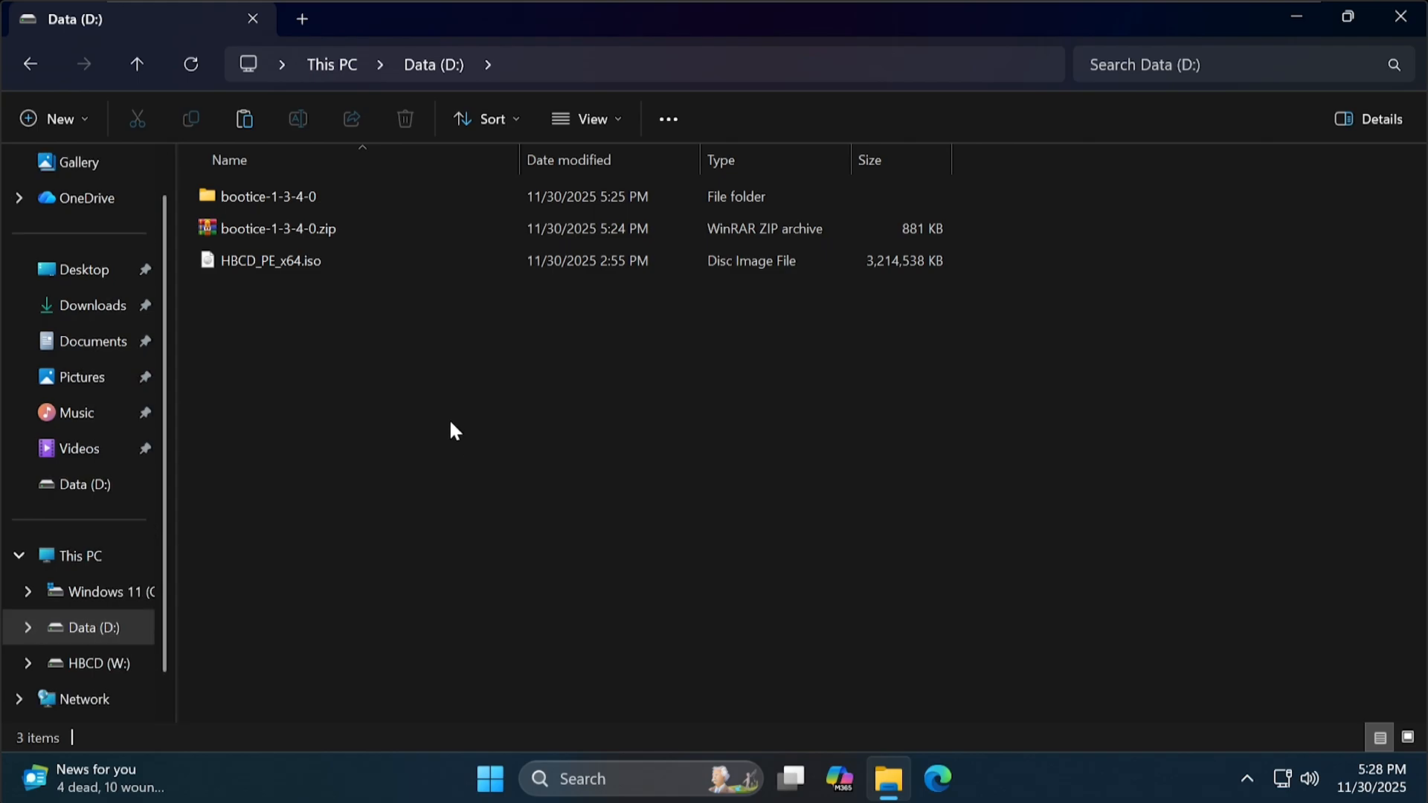
Launch BOOTICEx64.exe from the bootice-1-3-4-0 folder on Data (D:).
{"action": "double_click", "coordinate": [267, 197]}
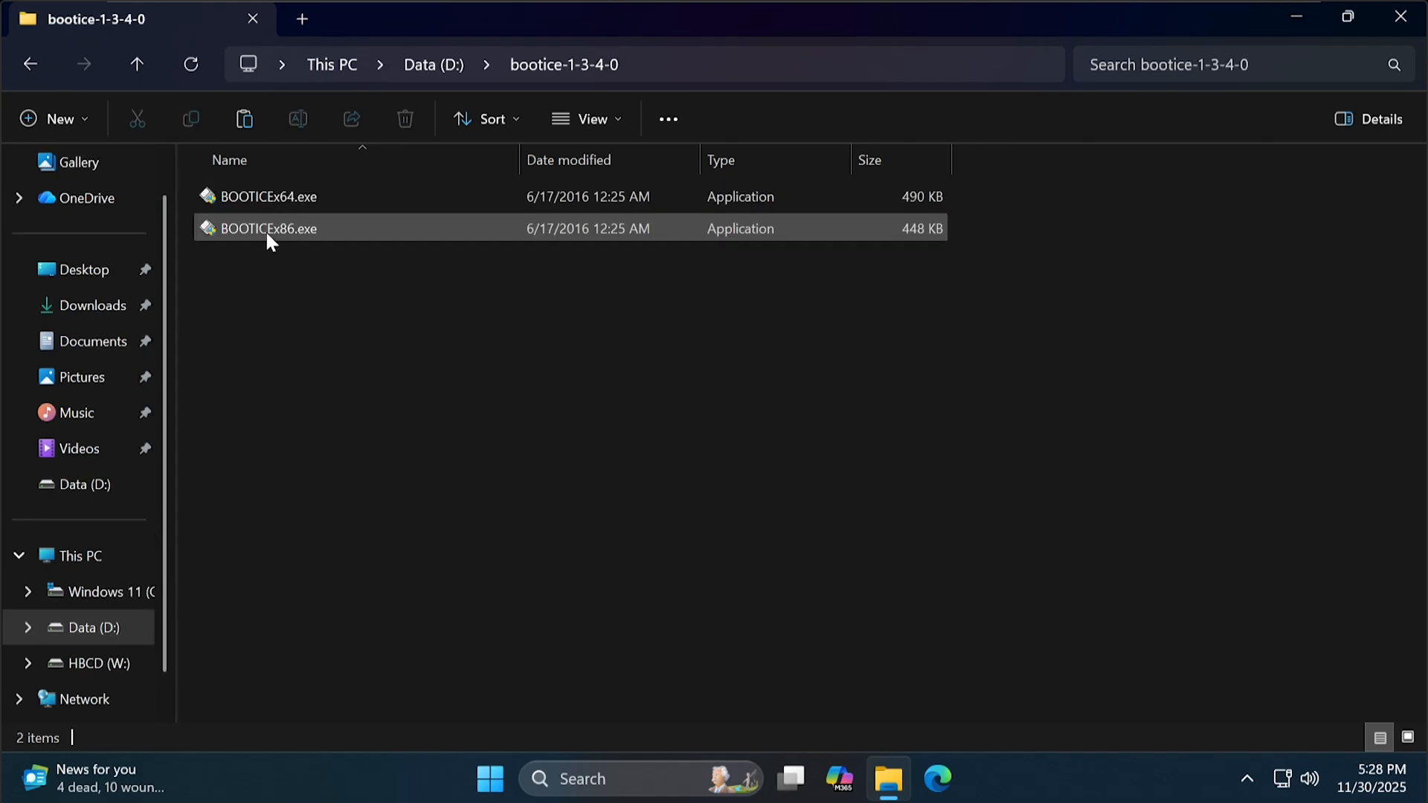
{"action": "left_click", "coordinate": [268, 197]}
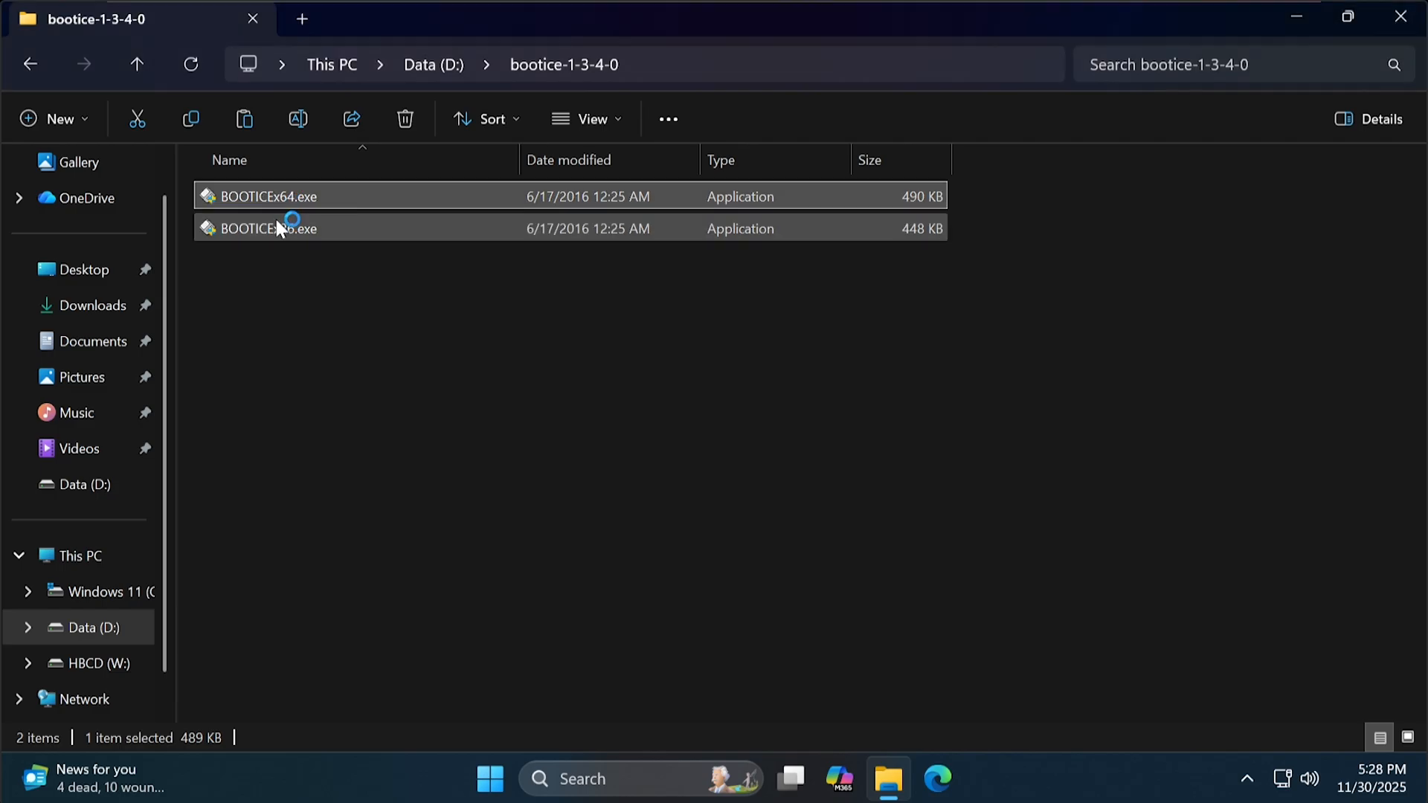
{"action": "double_click", "coordinate": [268, 196]}
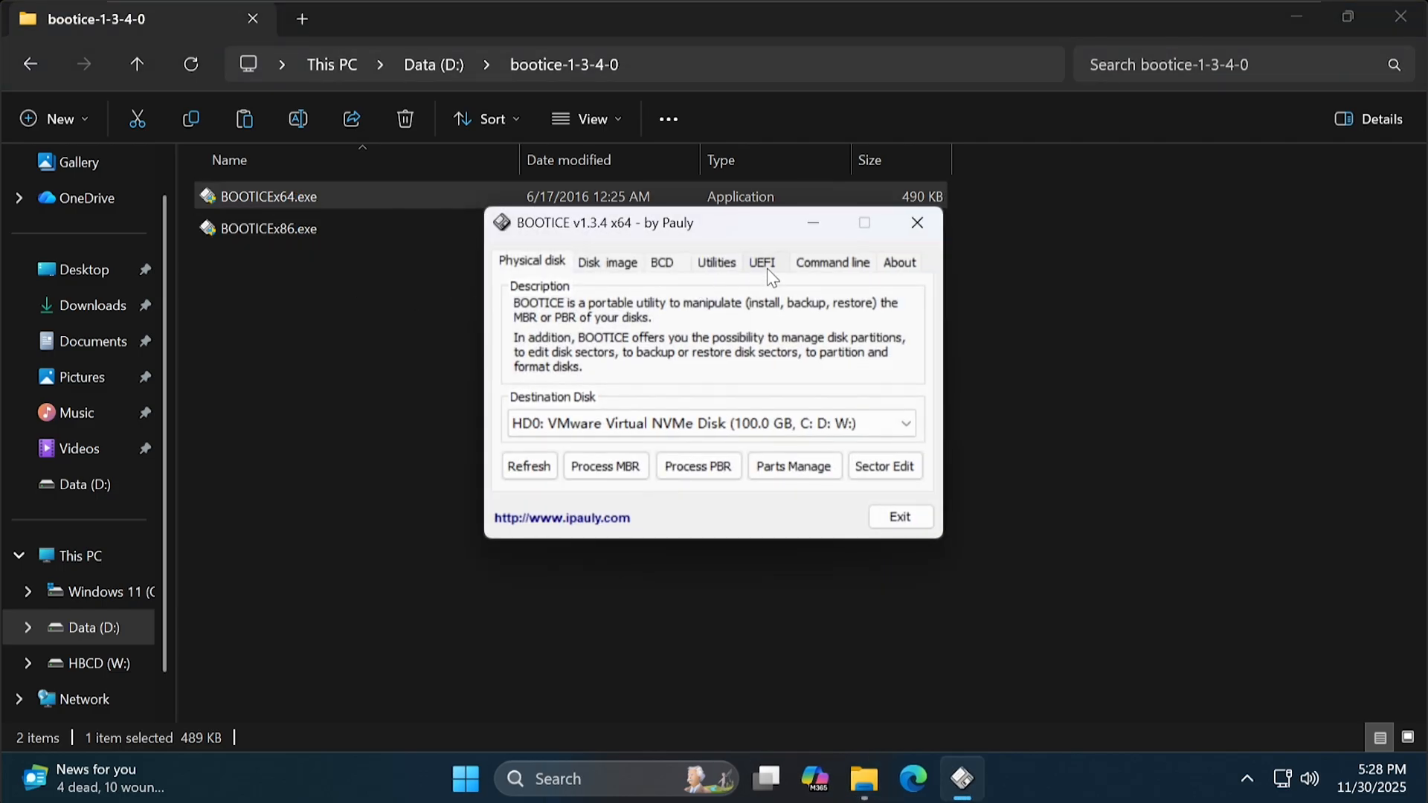
Add a new UEFI boot entry in BOOTICE pointing to \efi\boot\bootx64.efi on HBCD (W:).
{"action": "left_click", "coordinate": [761, 262]}
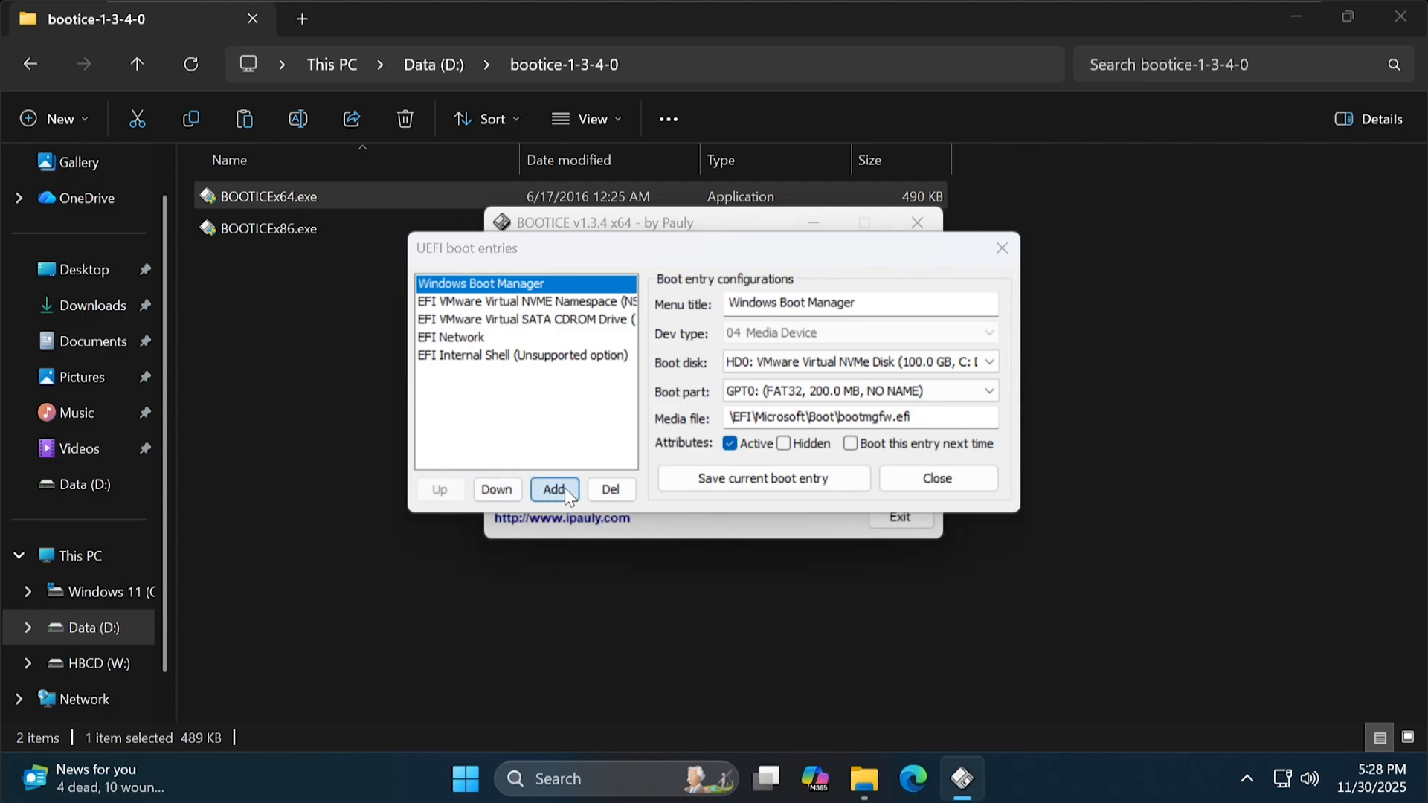
{"action": "left_click", "coordinate": [554, 490]}
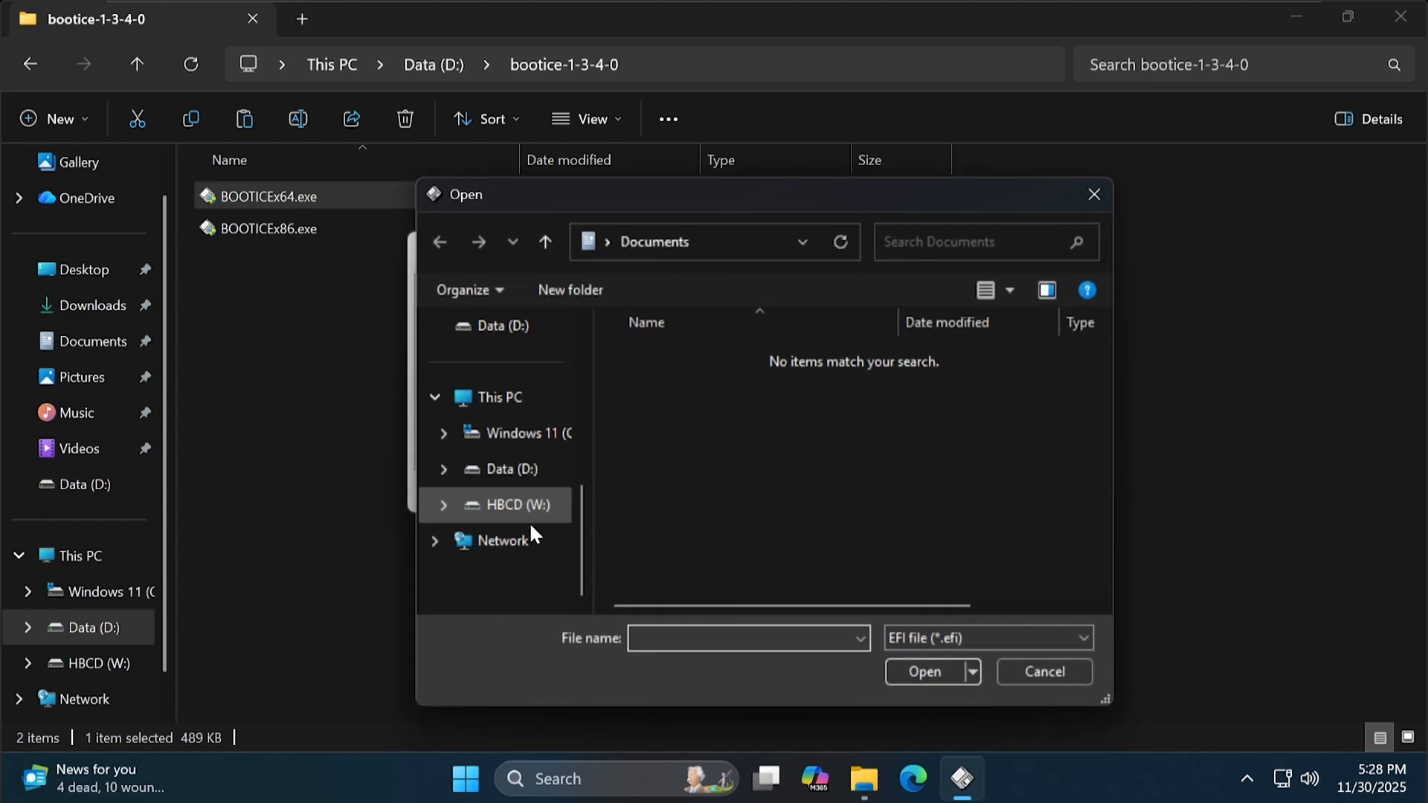
{"action": "left_click", "coordinate": [524, 504]}
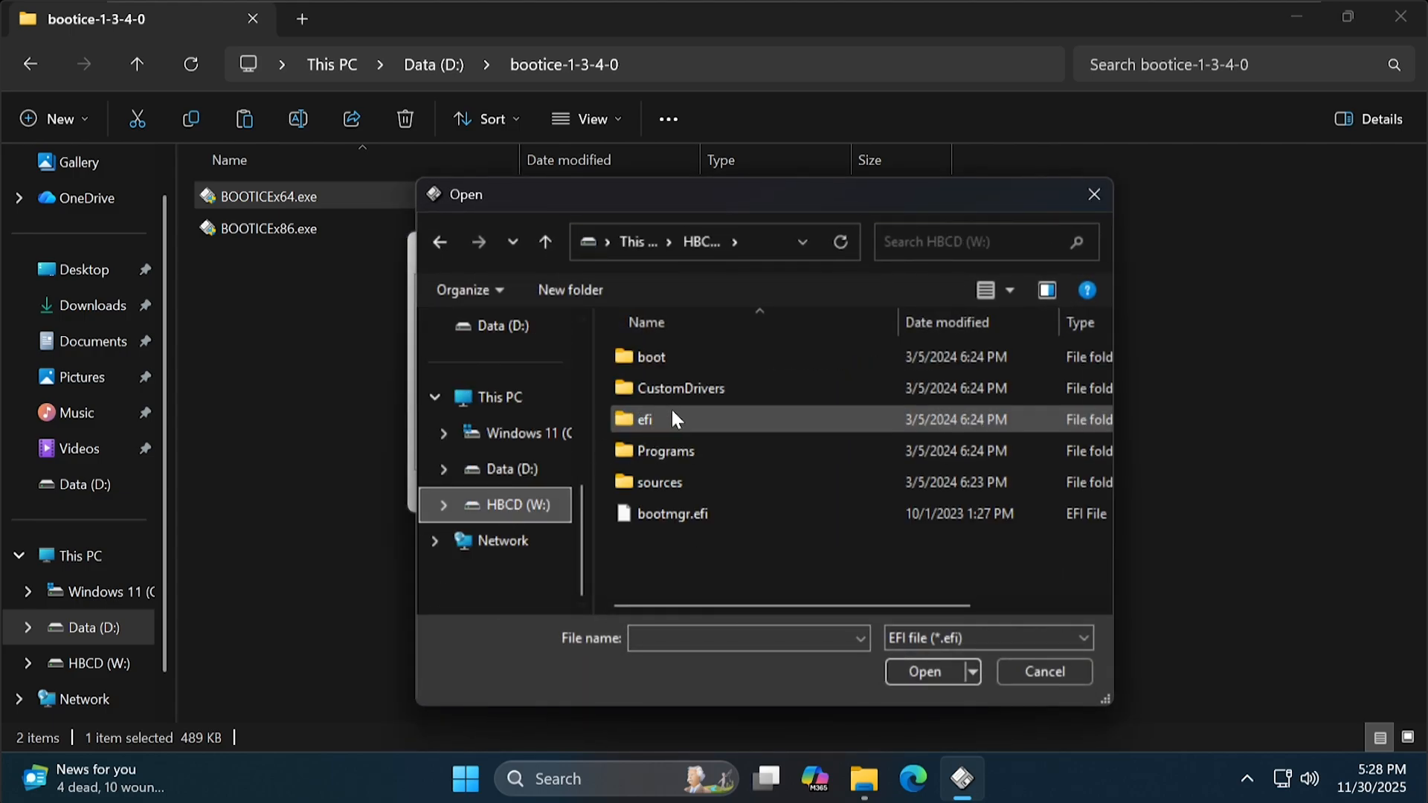
{"action": "double_click", "coordinate": [644, 420]}
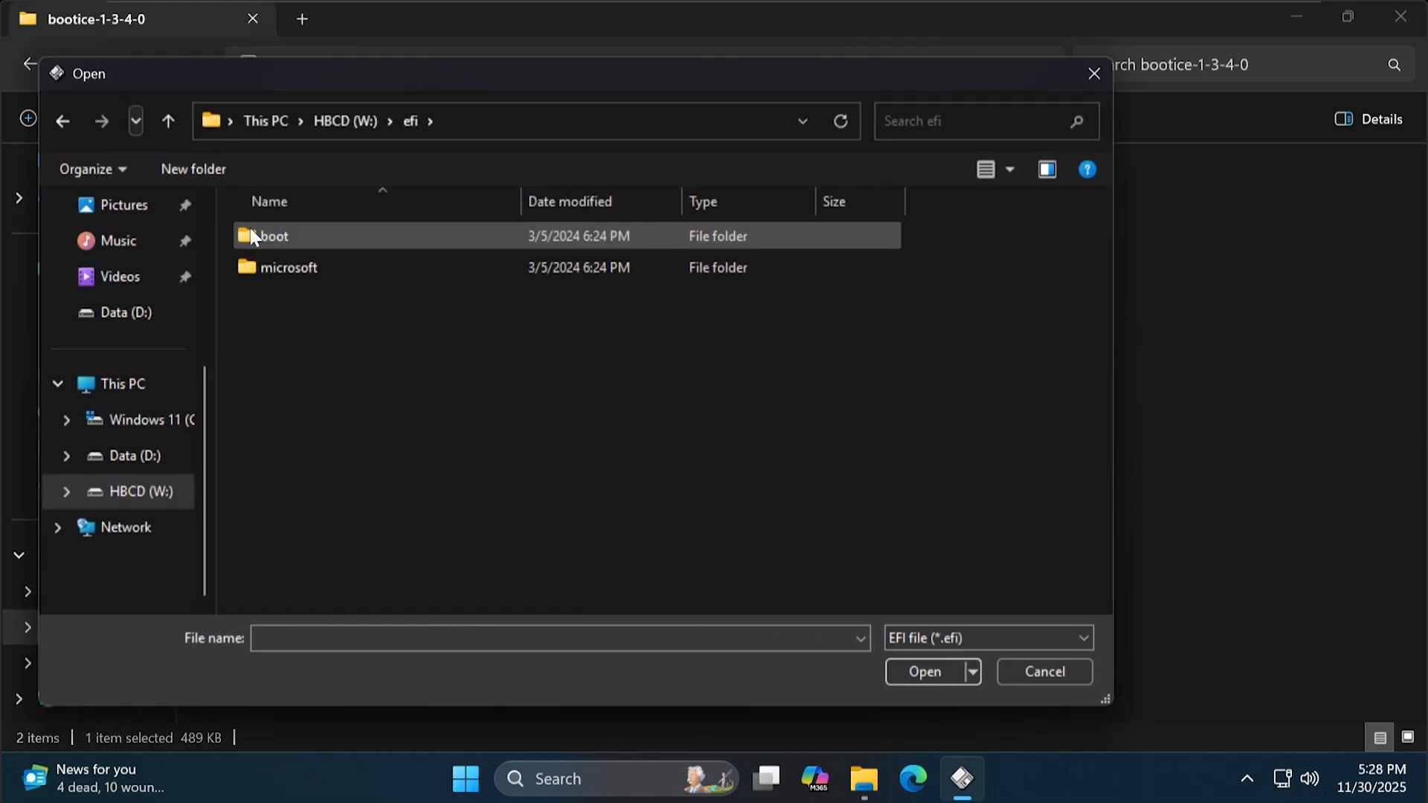
{"action": "double_click", "coordinate": [274, 237]}
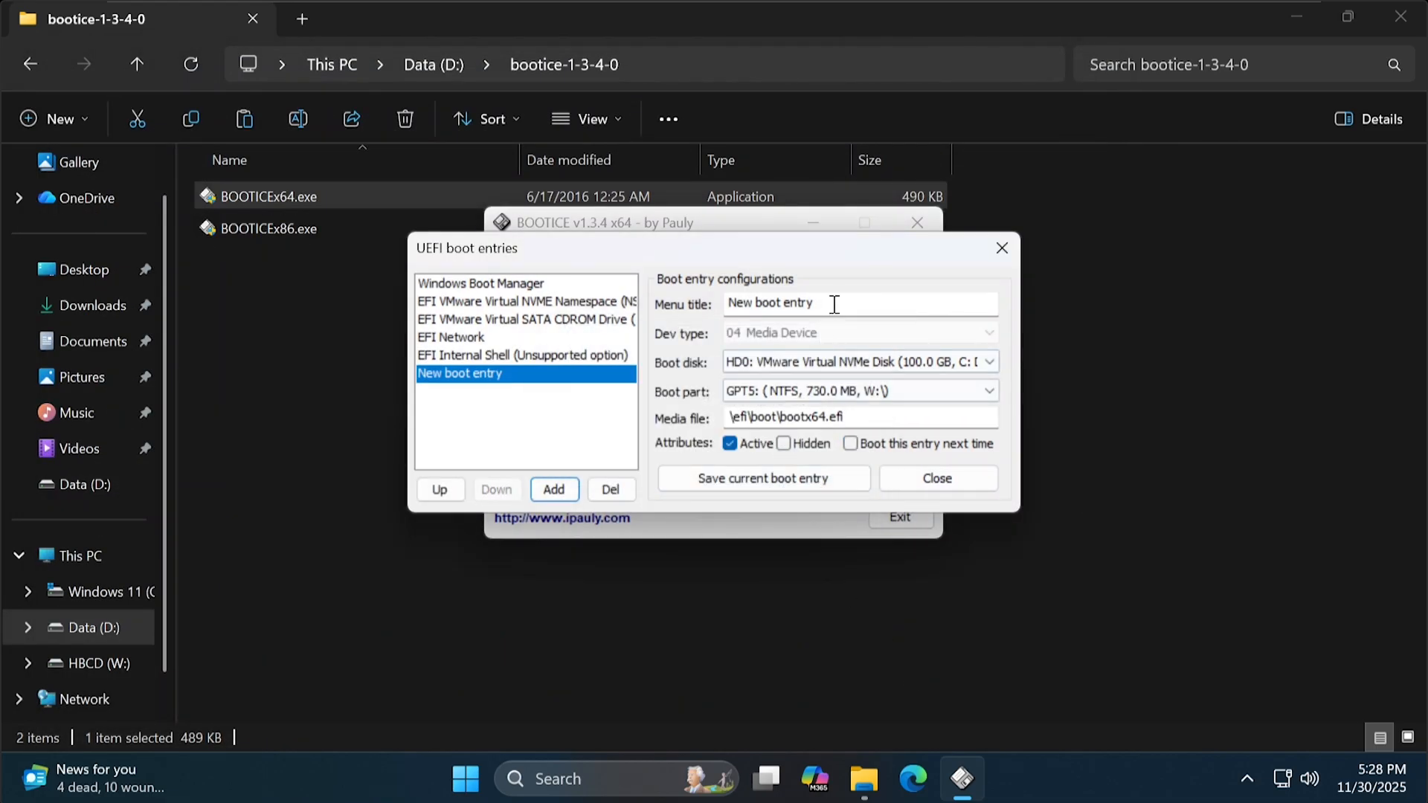
Title the entry Hiren's BootCD and set its boot partition to GPT3 (FAT32, 4.0 GB, HBCD).
{"action": "type", "text": "Hiren's Boot"}
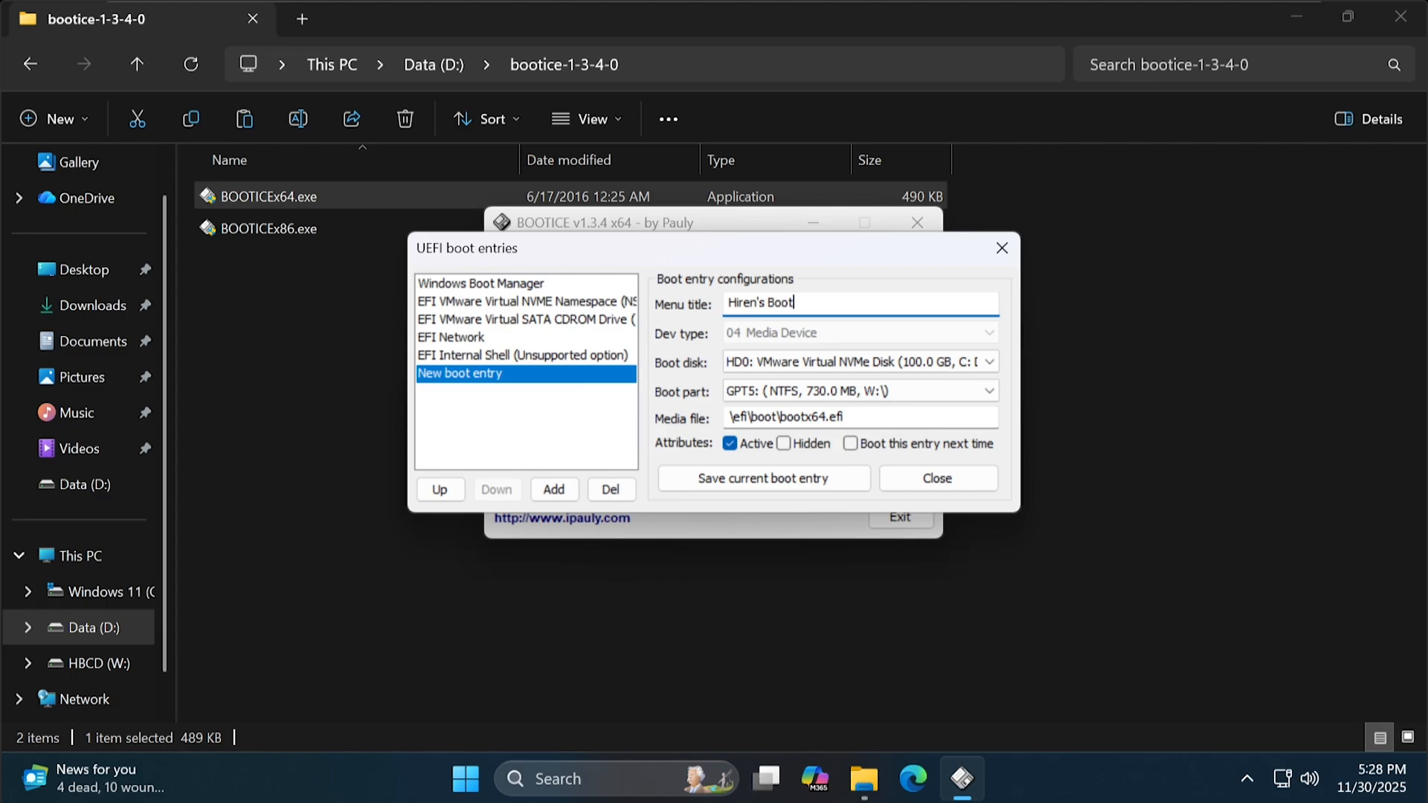
{"action": "type", "text": "CD"}
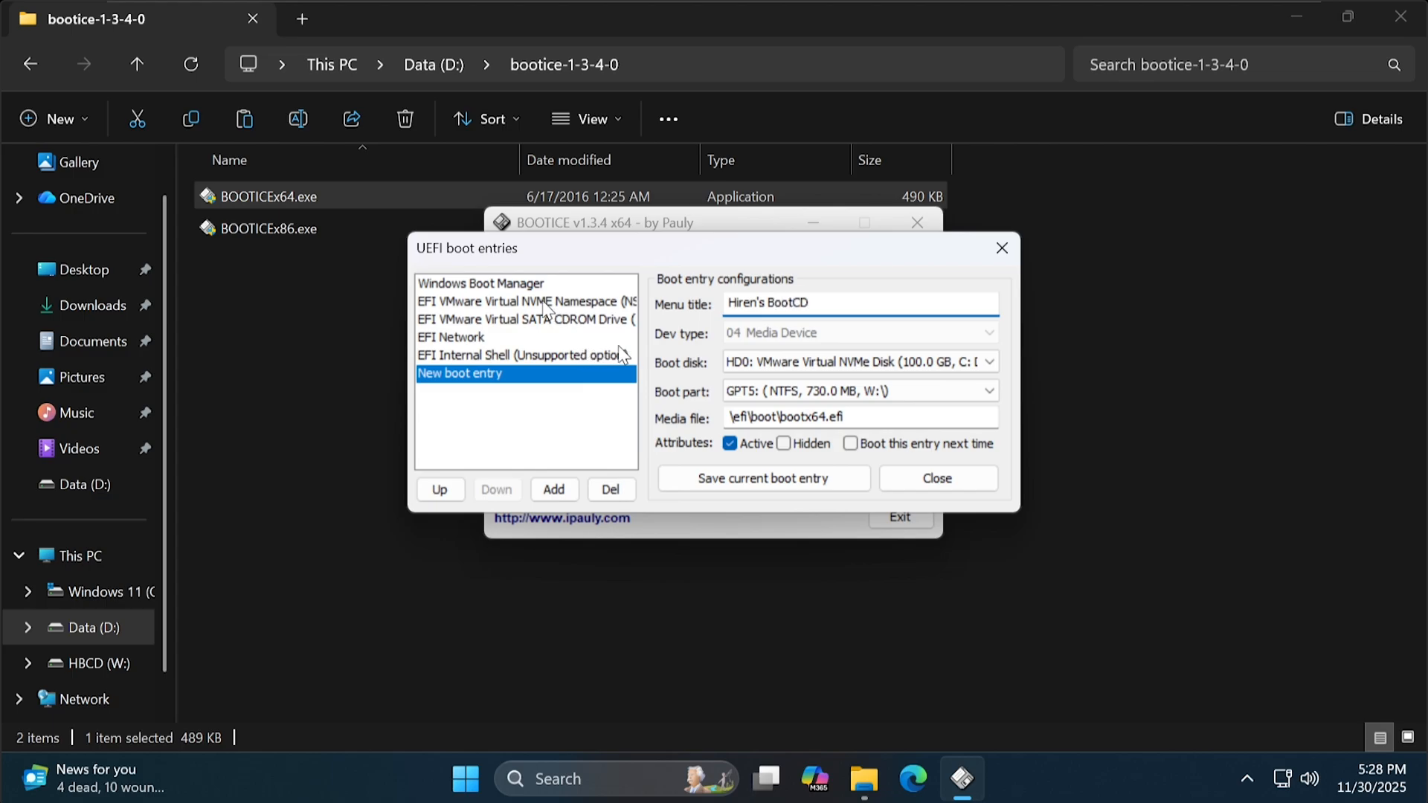
{"action": "left_click", "coordinate": [986, 391]}
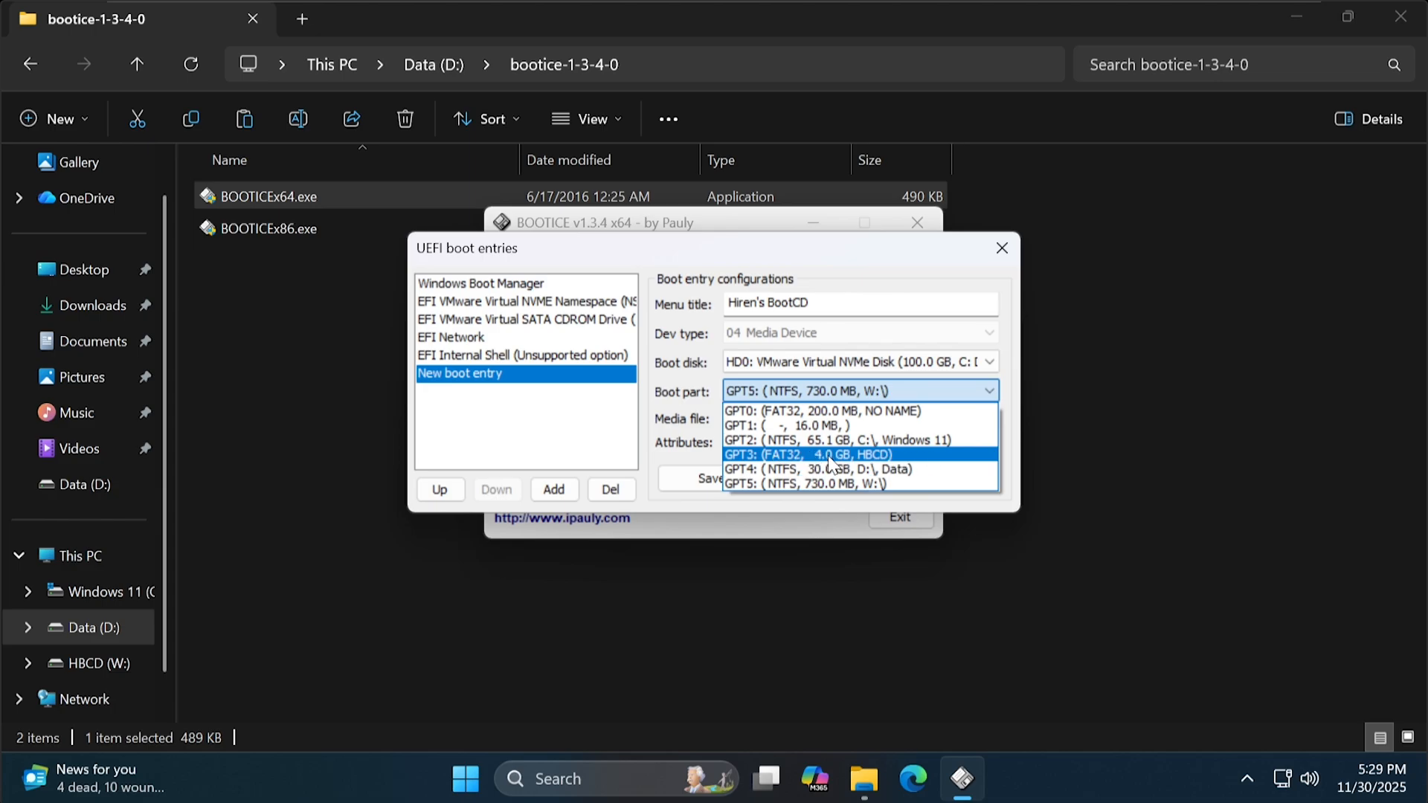
{"action": "left_click", "coordinate": [804, 455]}
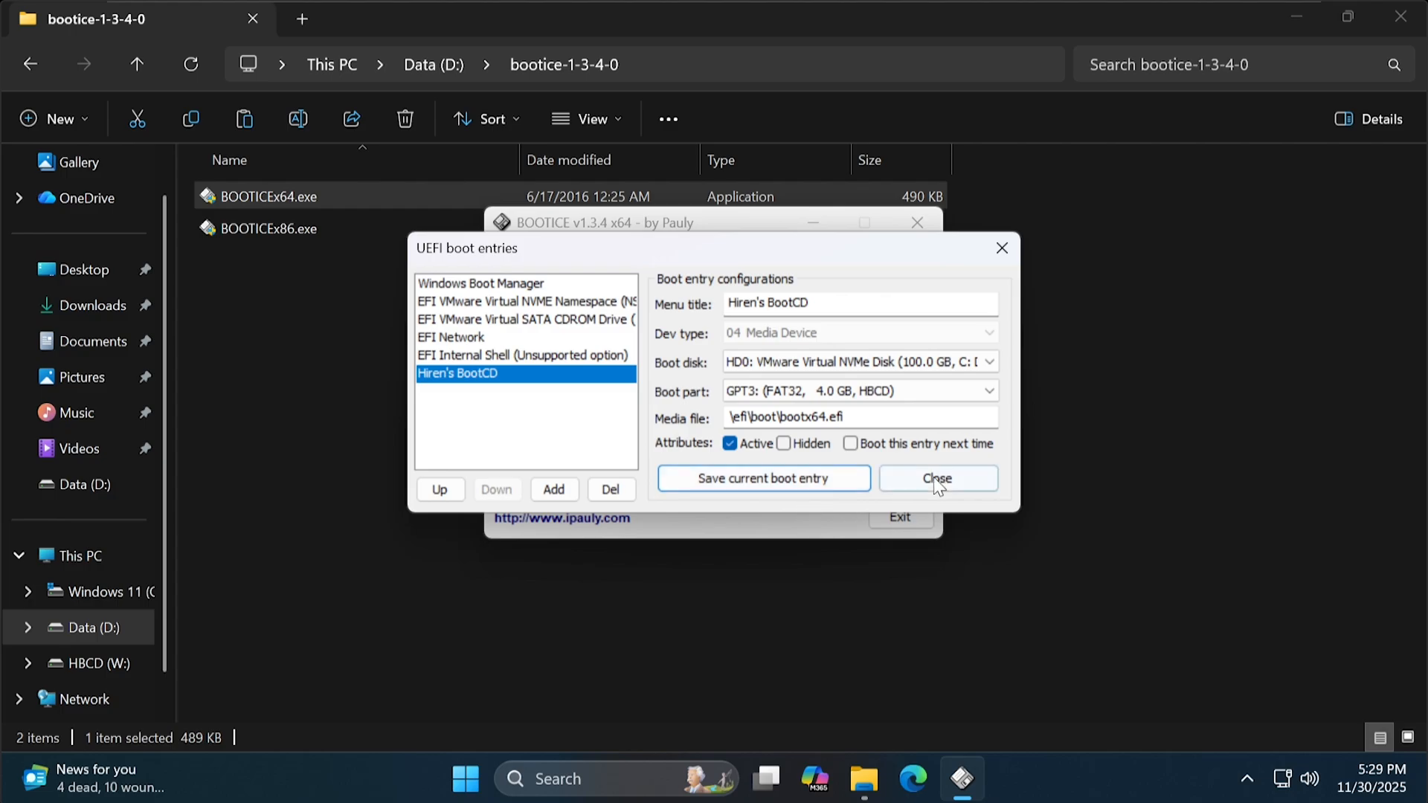
Close BOOTICE and bring up Change Drive Letter and Paths for the HBCD partition in Disk Management.
{"action": "left_click", "coordinate": [936, 477]}
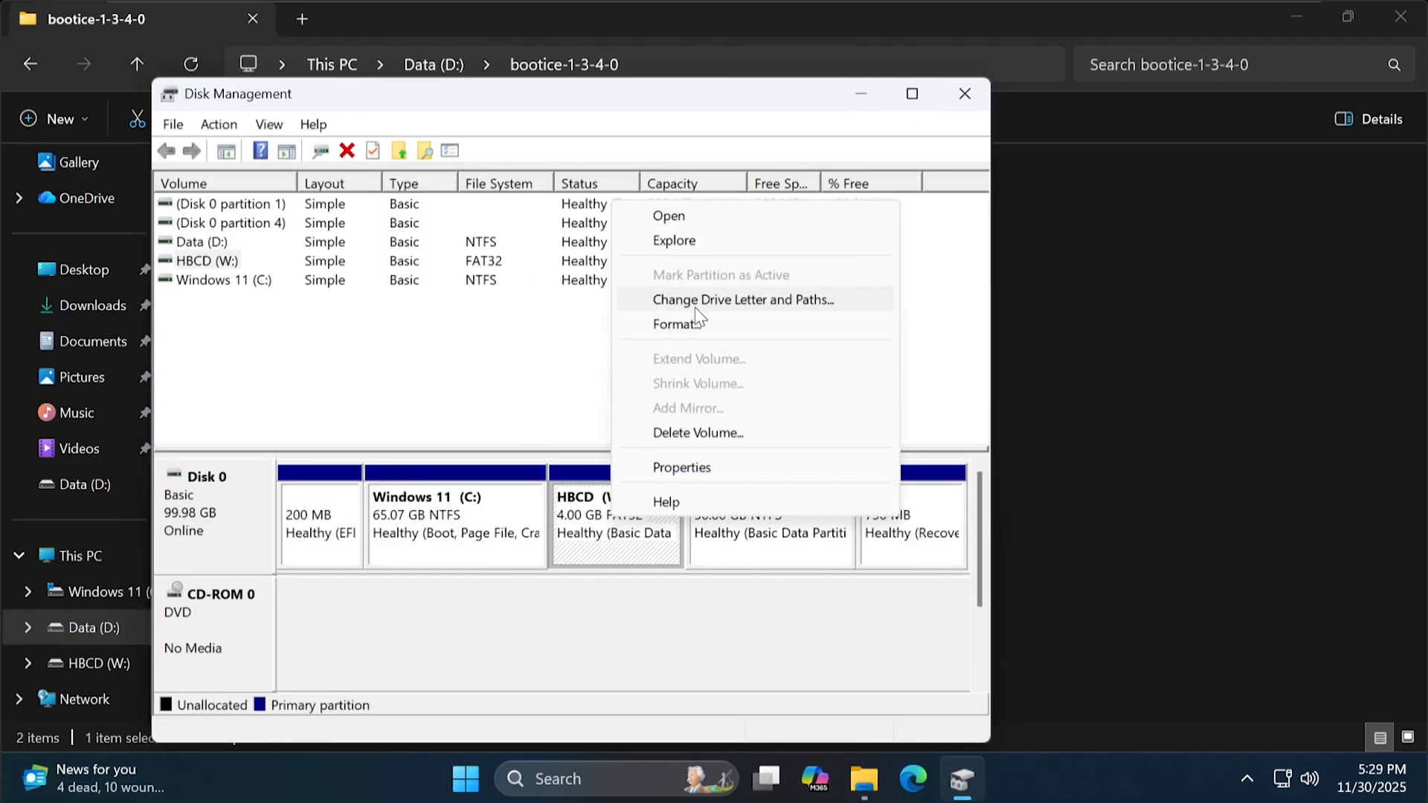
{"action": "left_click", "coordinate": [742, 300]}
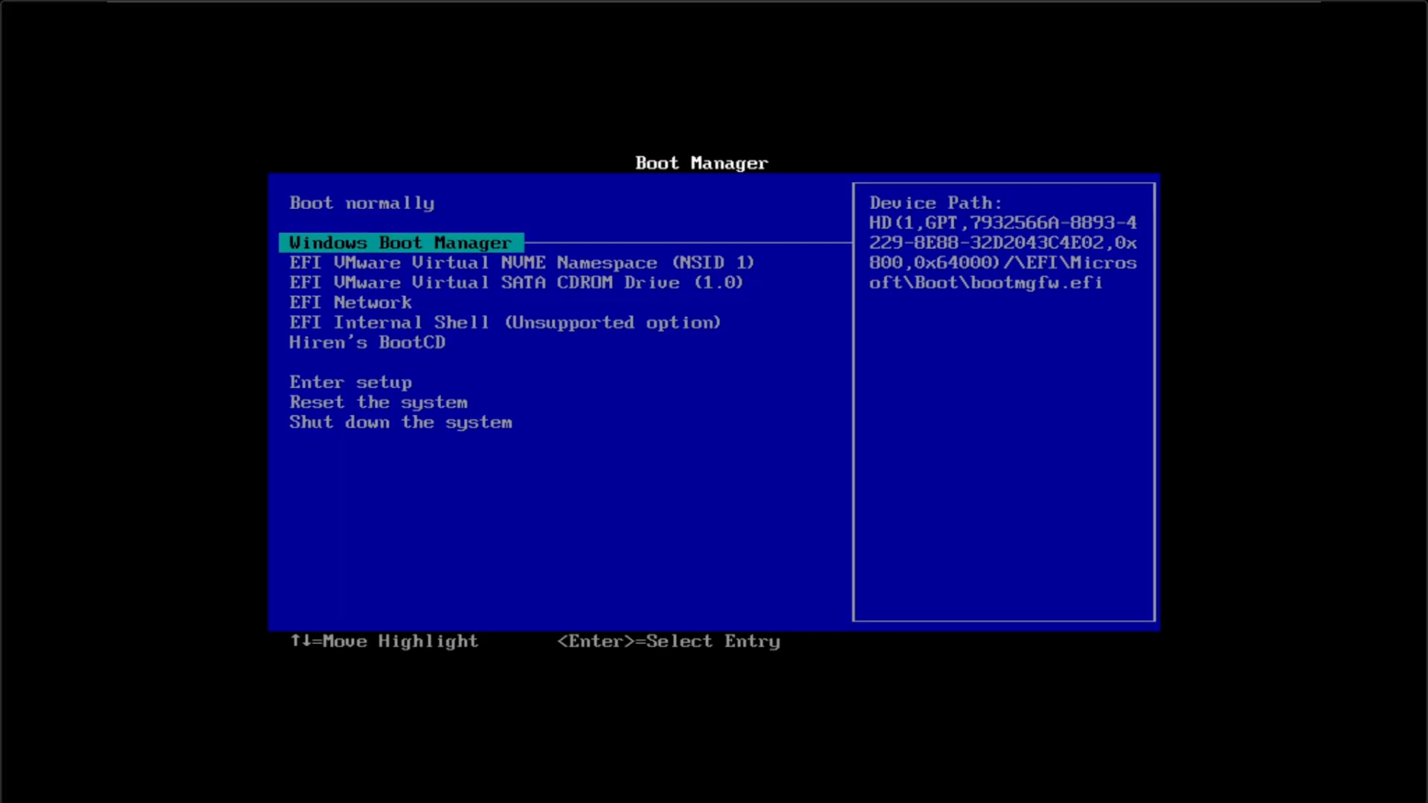
Boot the Hiren's BootCD entry from the UEFI Boot Manager into its PE desktop.
{"action": "key", "text": "Down"}
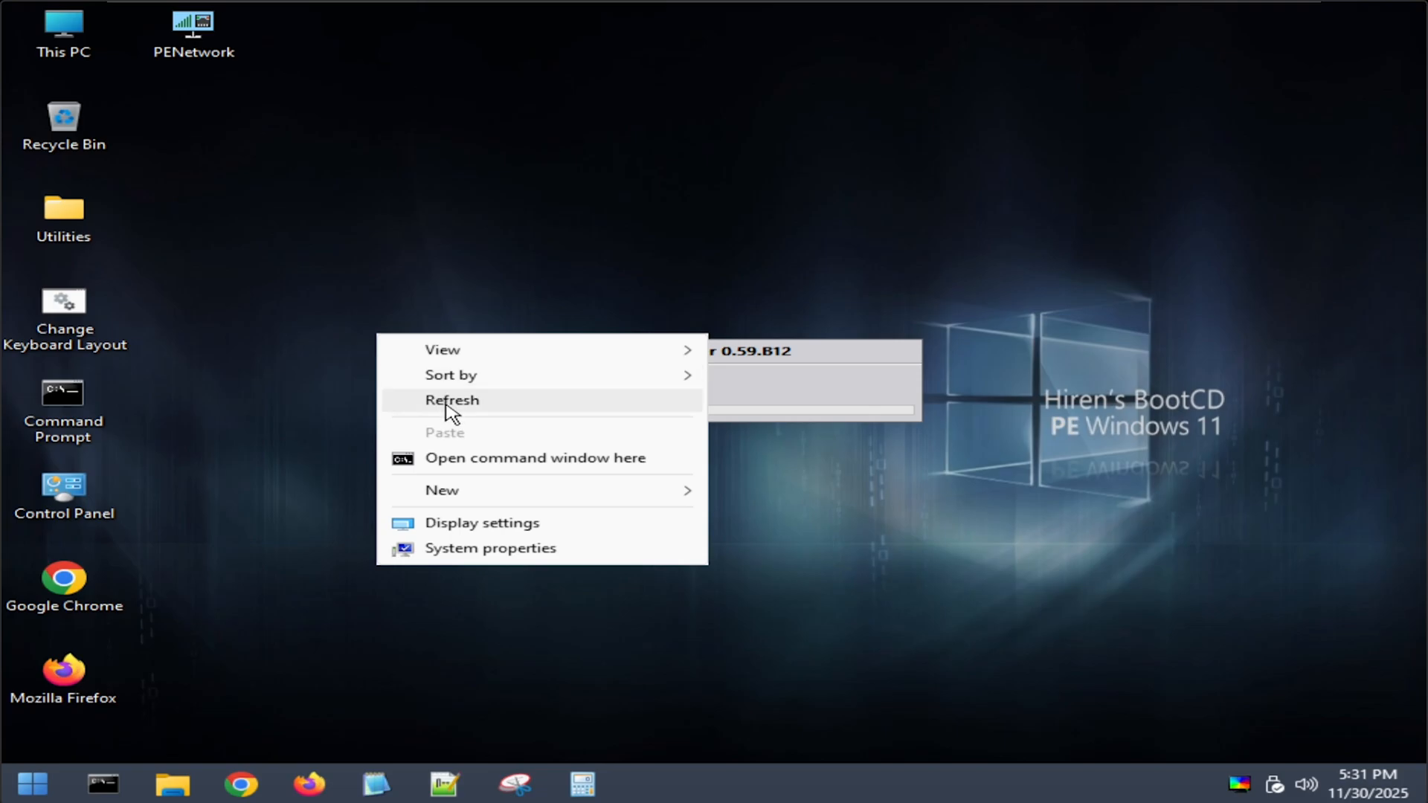
{"action": "left_click", "coordinate": [452, 401]}
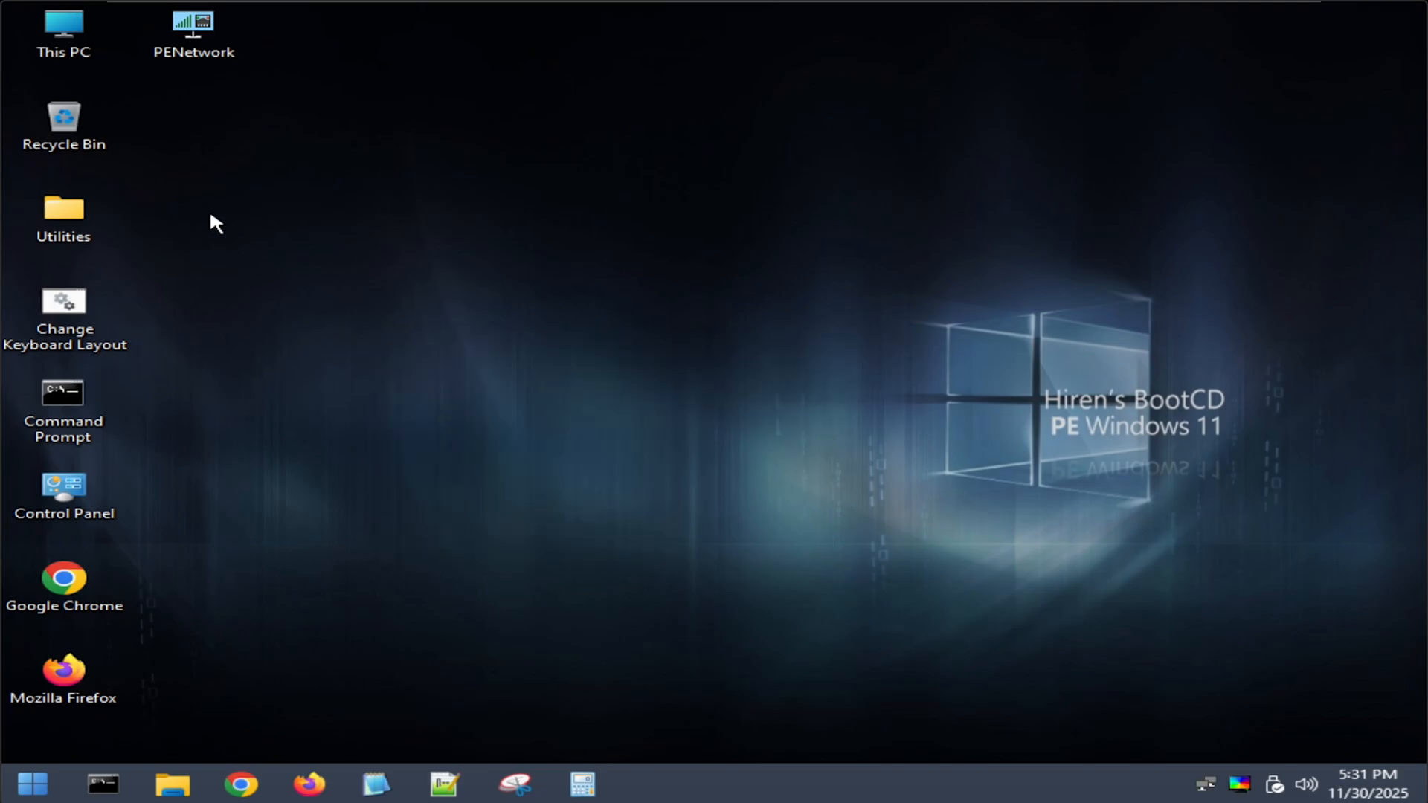
{"action": "double_click", "coordinate": [63, 31]}
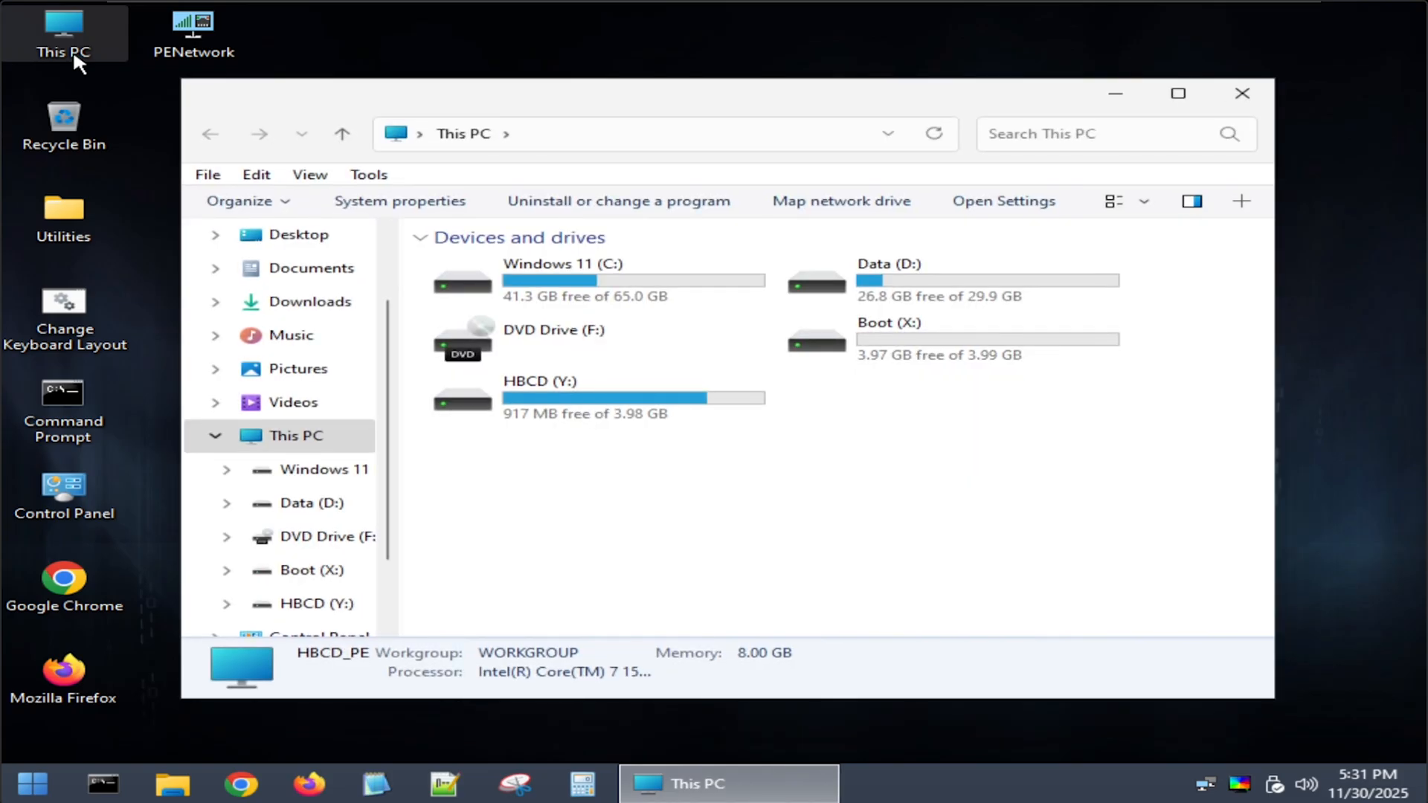
{"action": "mouse_move", "coordinate": [607, 399]}
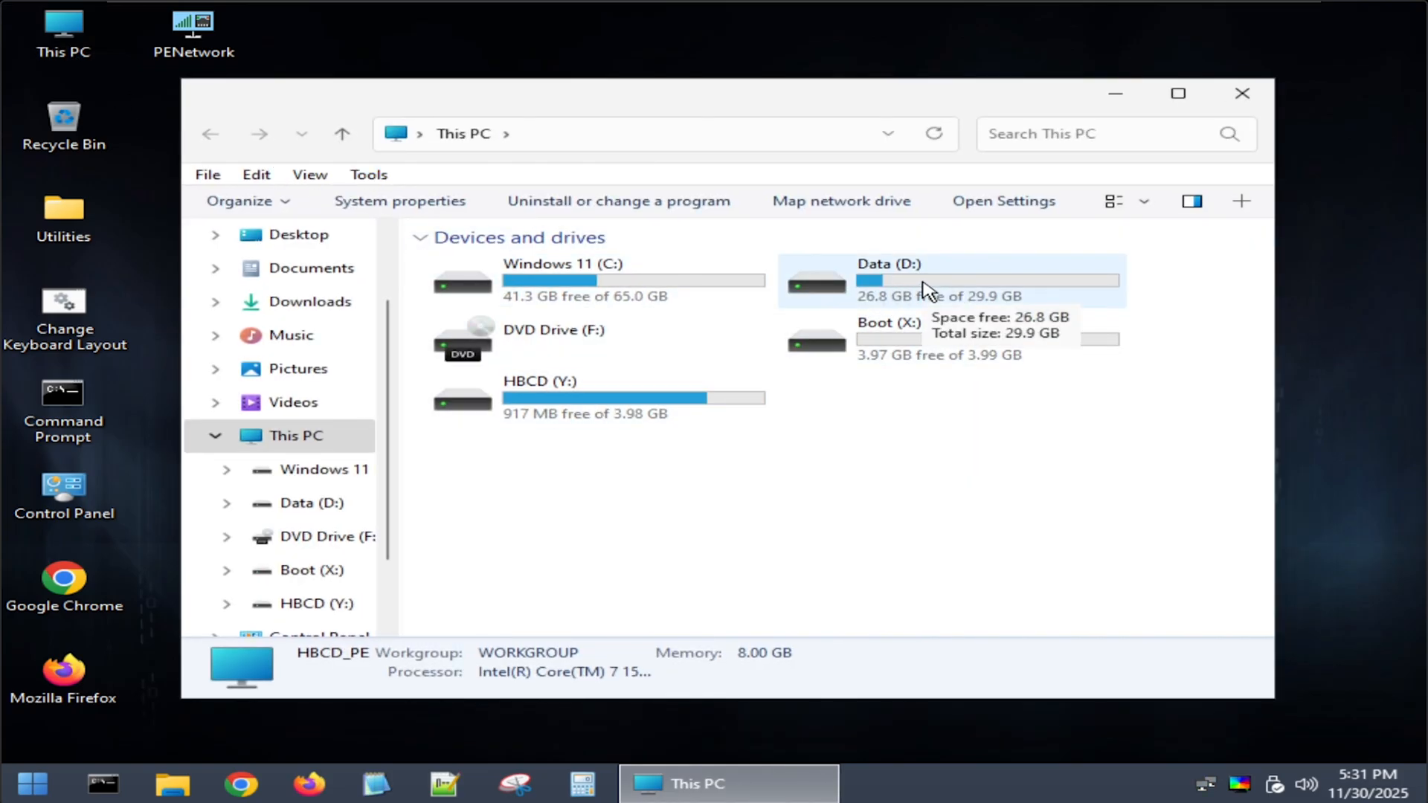
{"action": "left_click", "coordinate": [950, 279]}
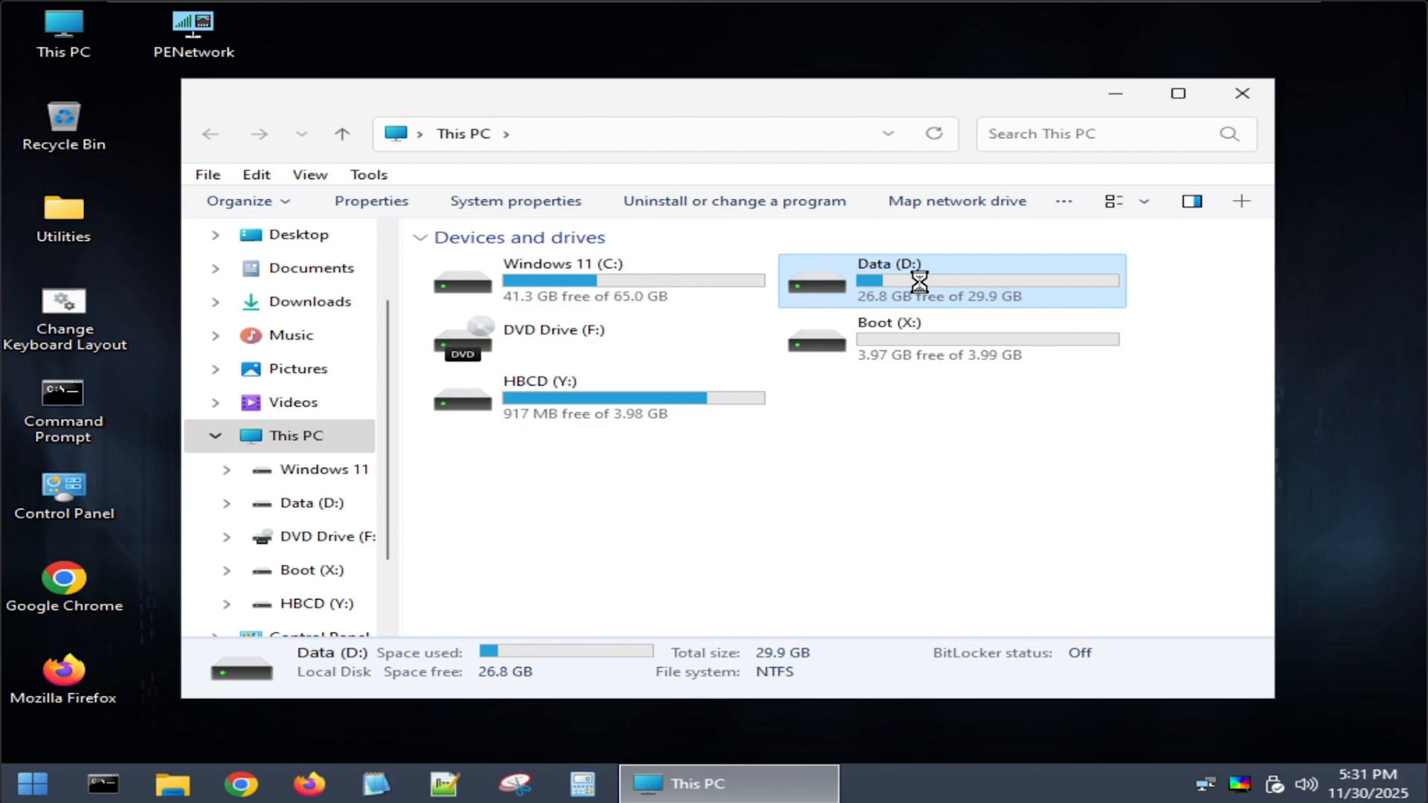
{"action": "double_click", "coordinate": [920, 282]}
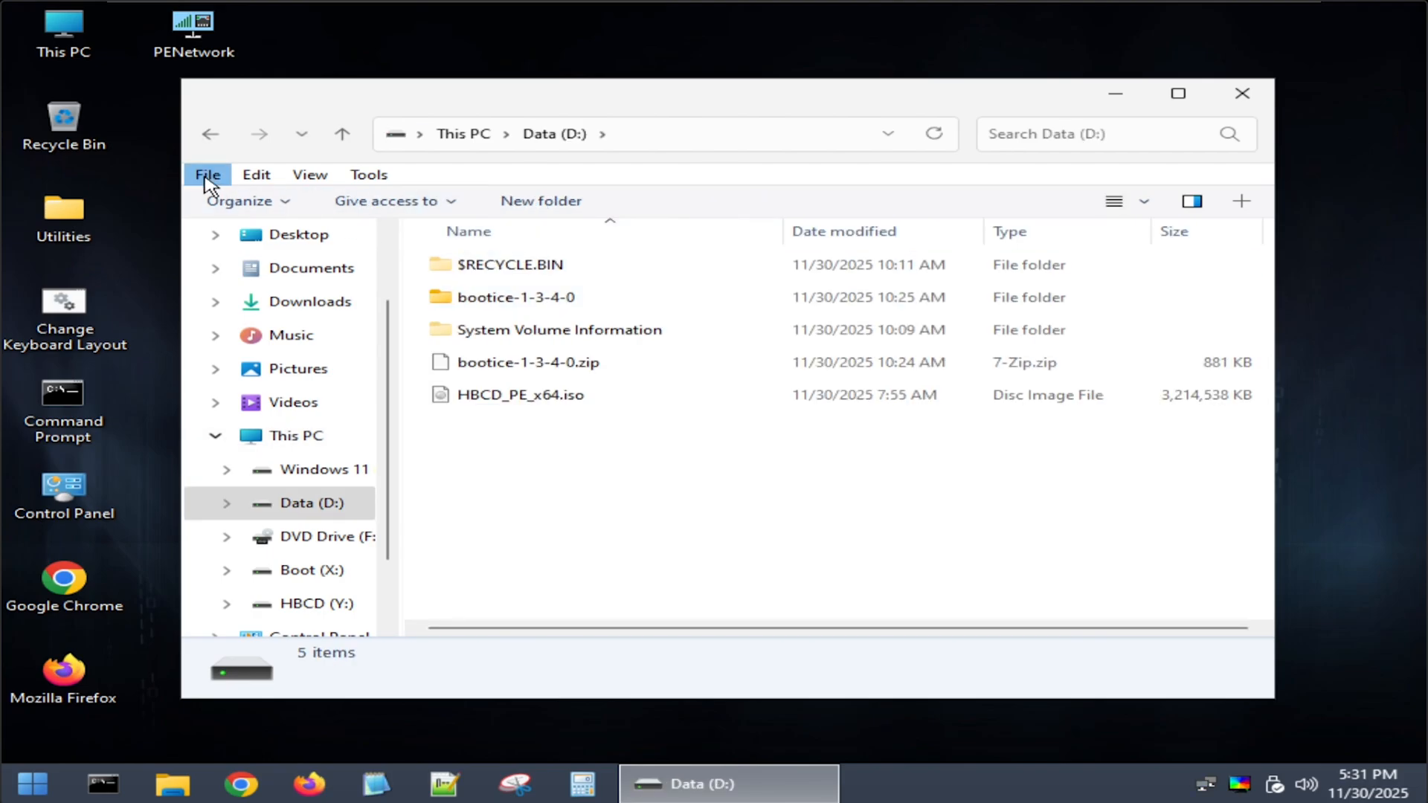
{"action": "left_click", "coordinate": [318, 469]}
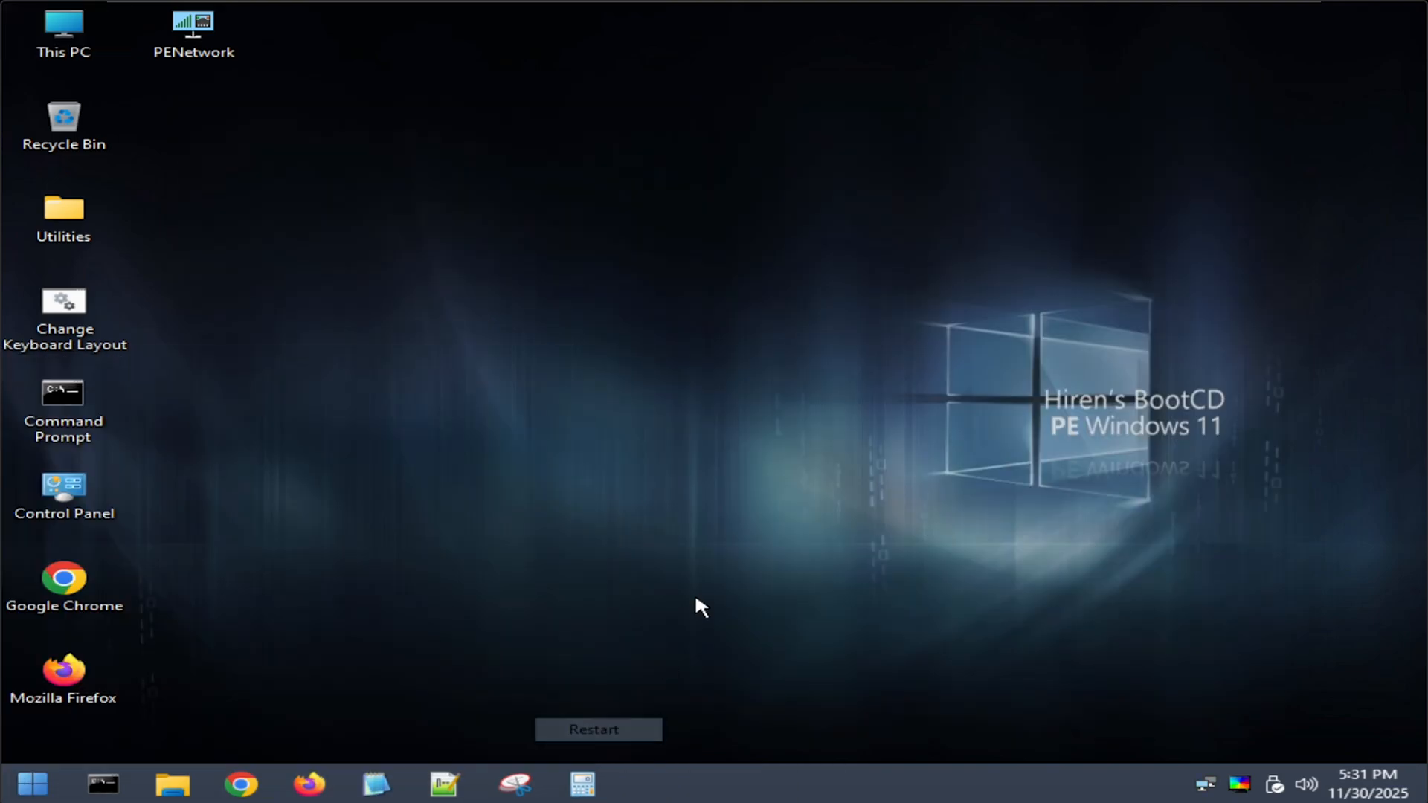
Restart into Windows, confirm in Disk Management that HBCD has no letter, then view This PC showing only C: and D:.
{"action": "left_click", "coordinate": [598, 729]}
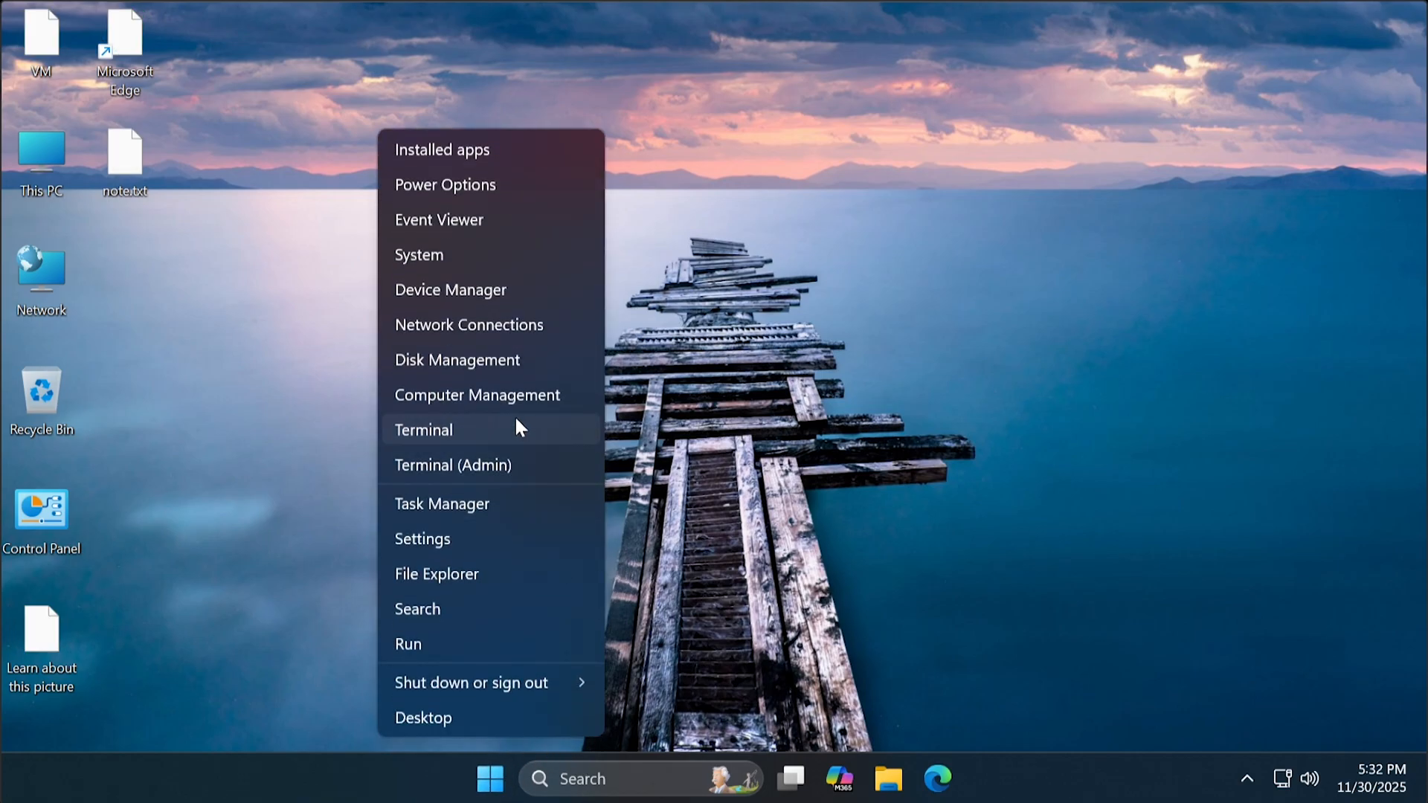
{"action": "left_click", "coordinate": [510, 365]}
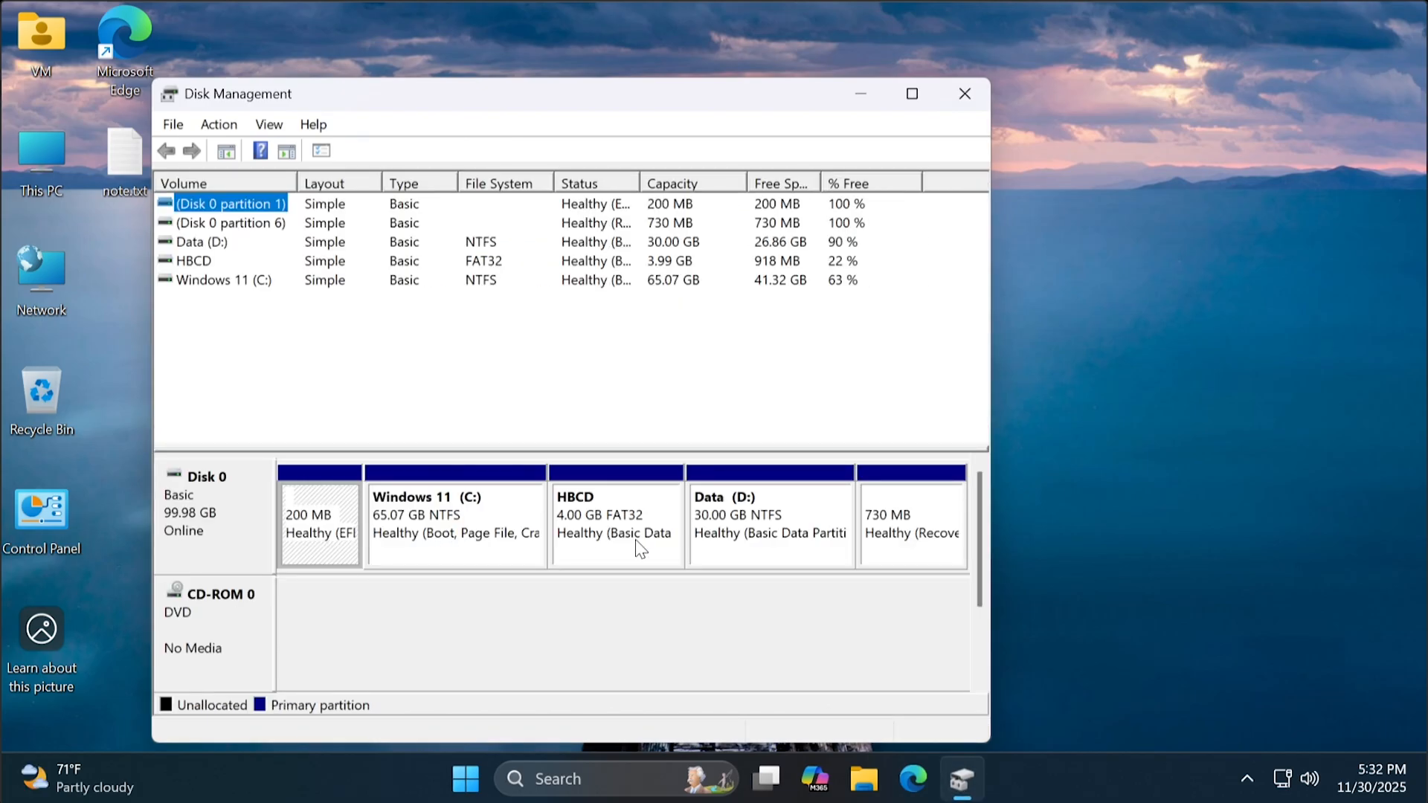
{"action": "left_click", "coordinate": [769, 519]}
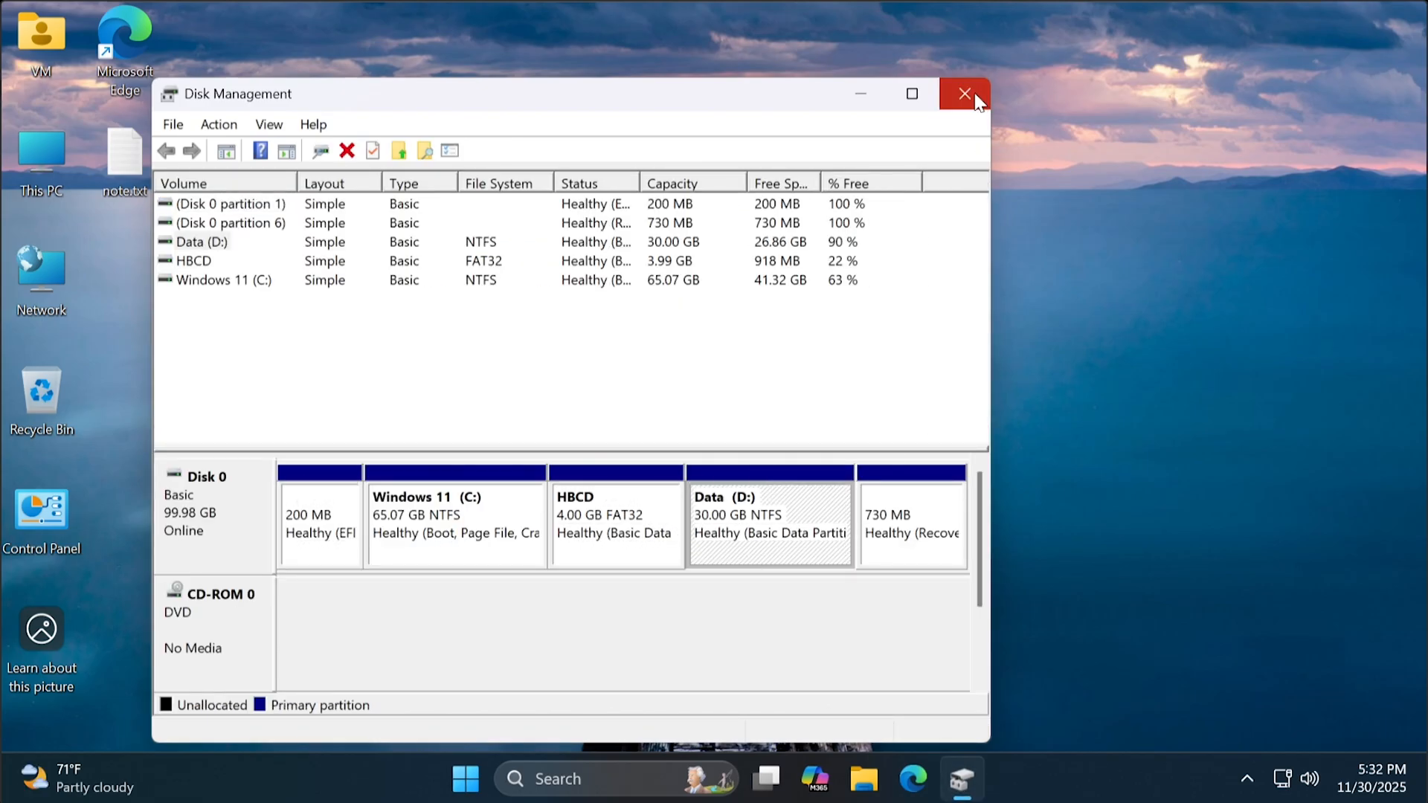
{"action": "left_click", "coordinate": [964, 93]}
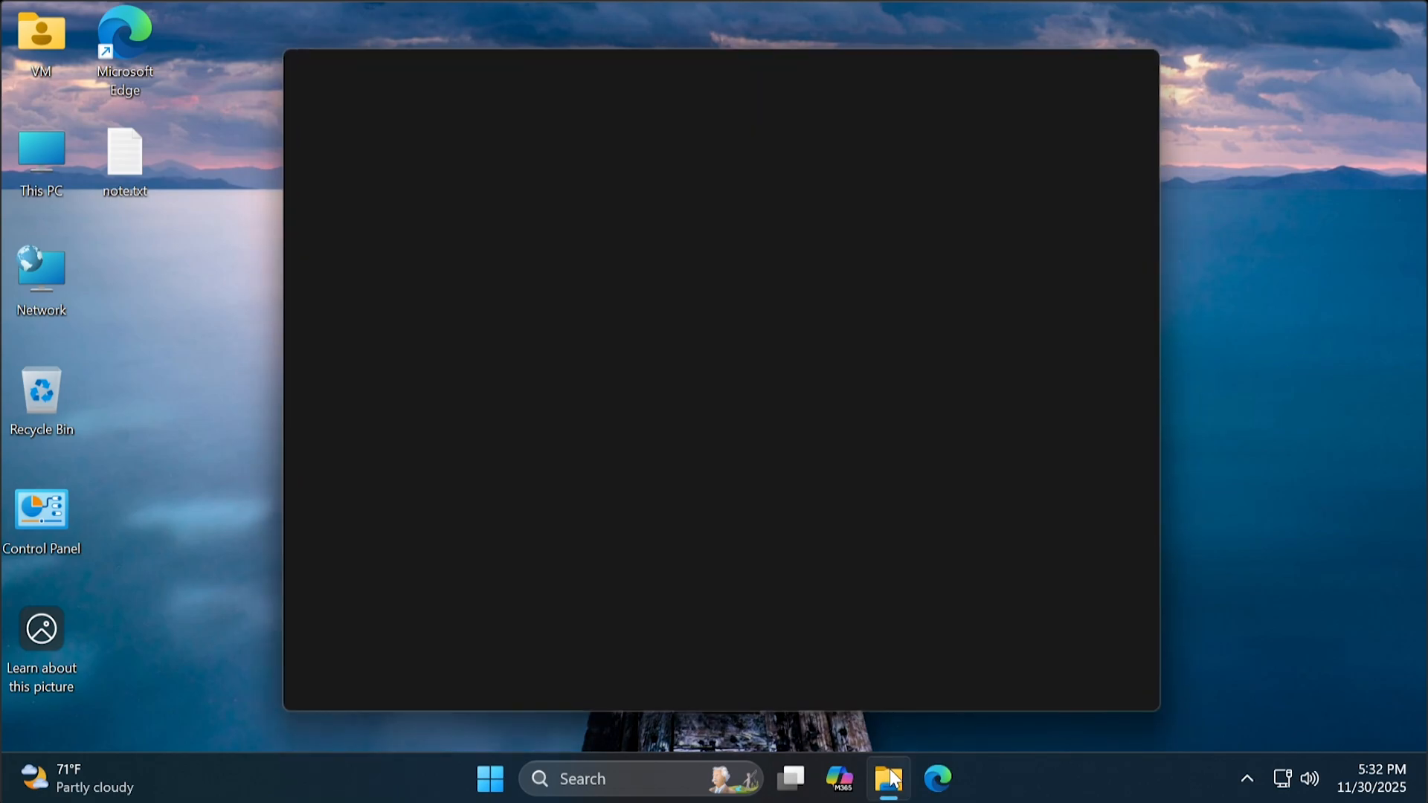
{"action": "left_click", "coordinate": [887, 778]}
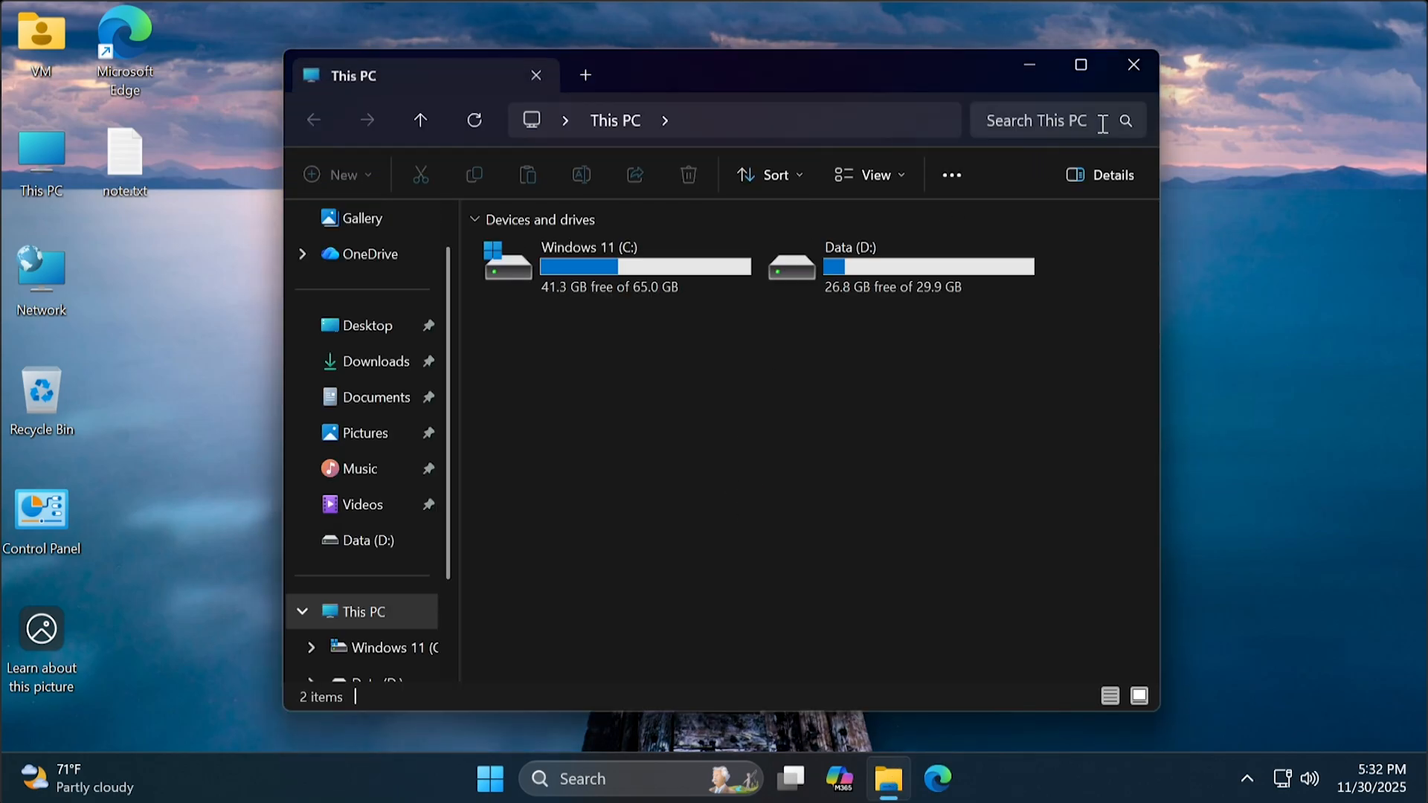